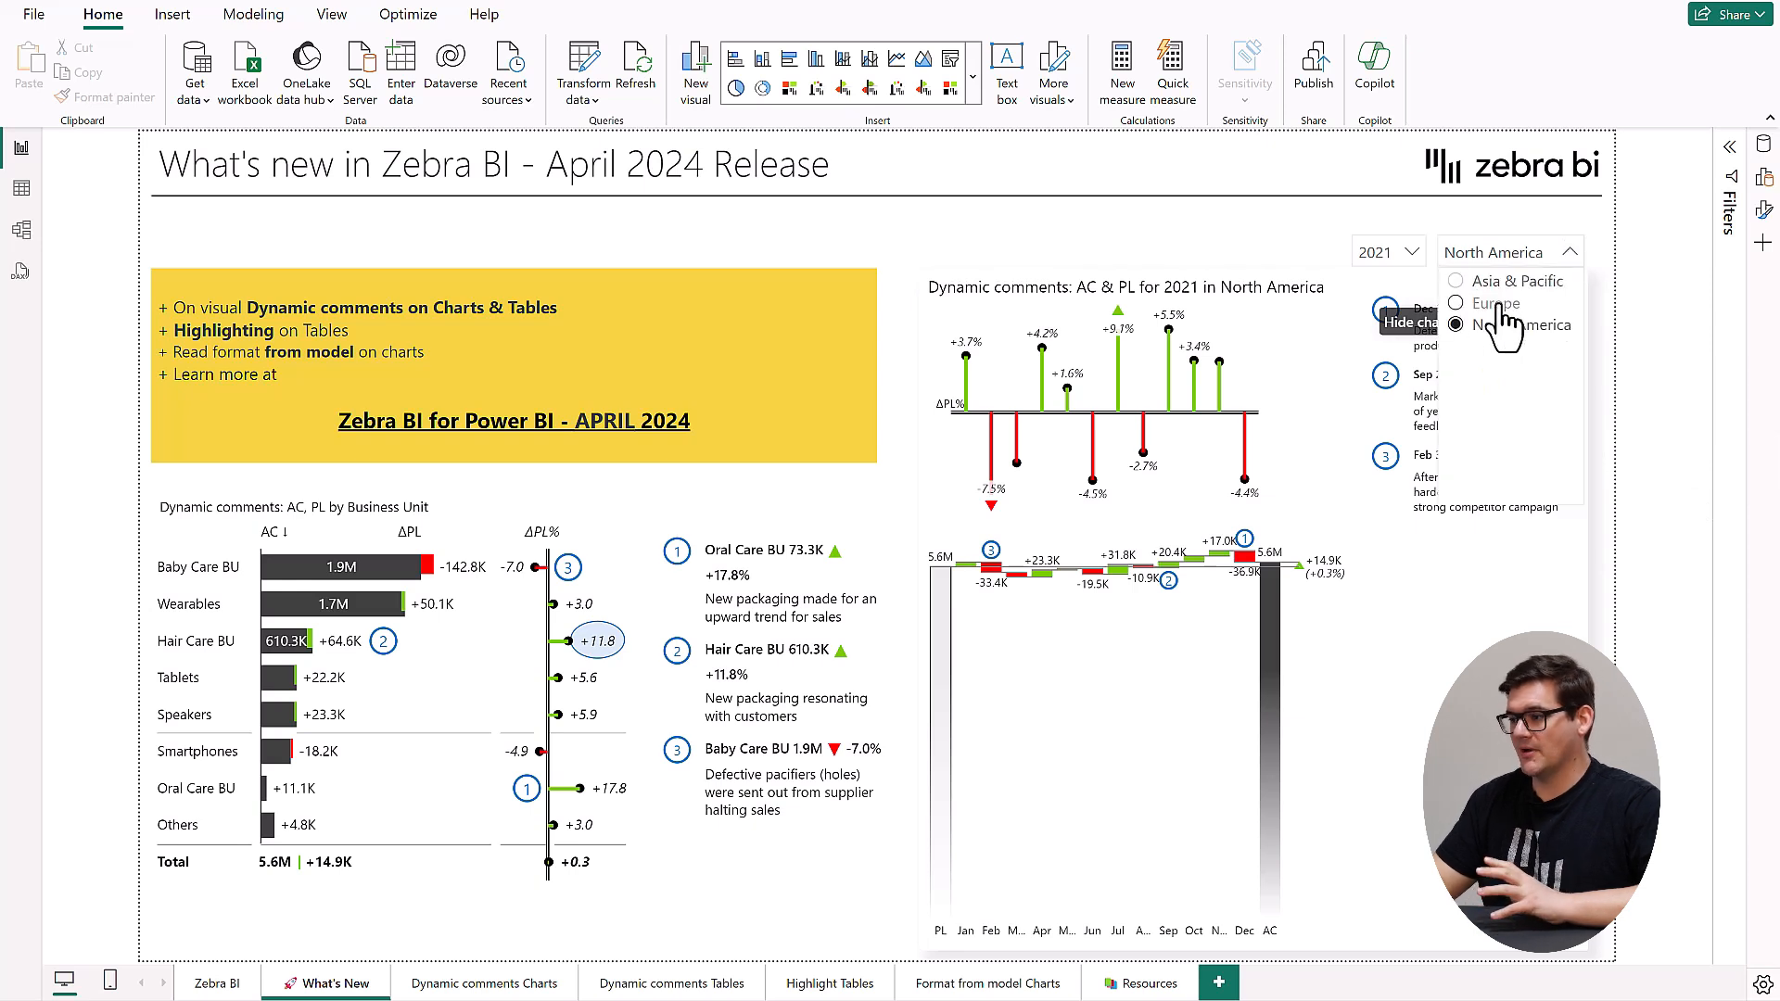
- Filter the region slicer to Europe, then Asia & Pacific, for the 2021 figures
click(1455, 303)
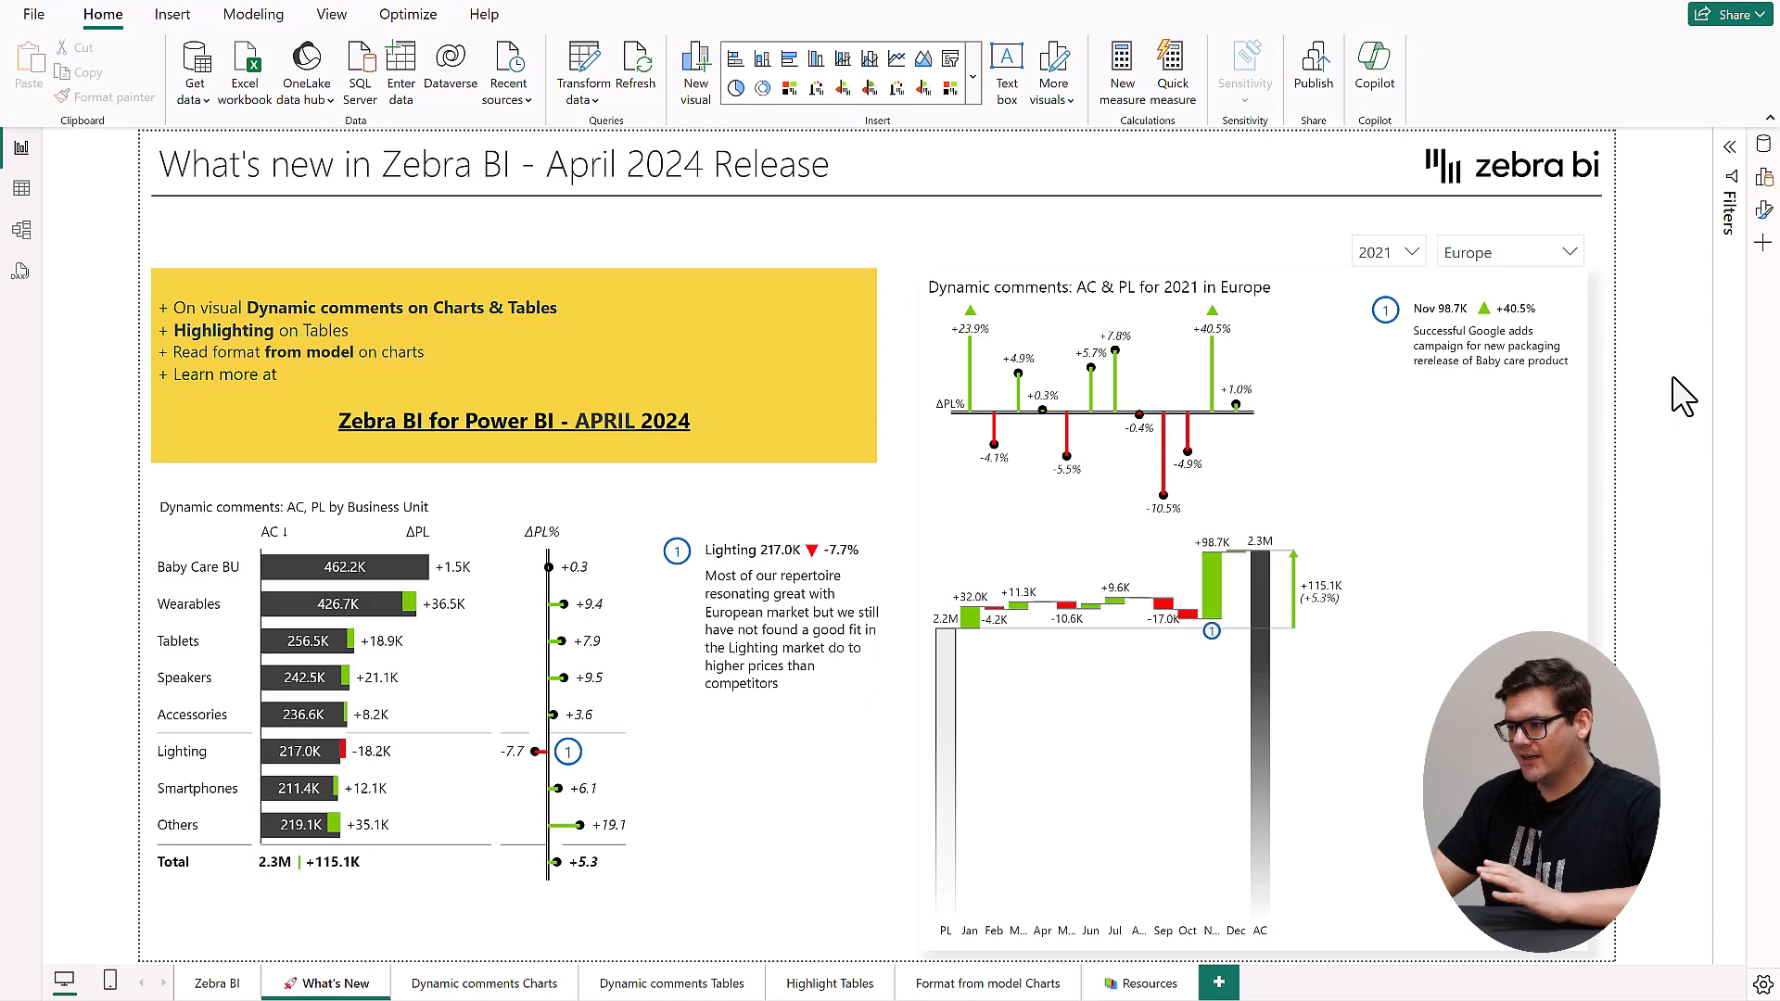
mouse_move(1599, 304)
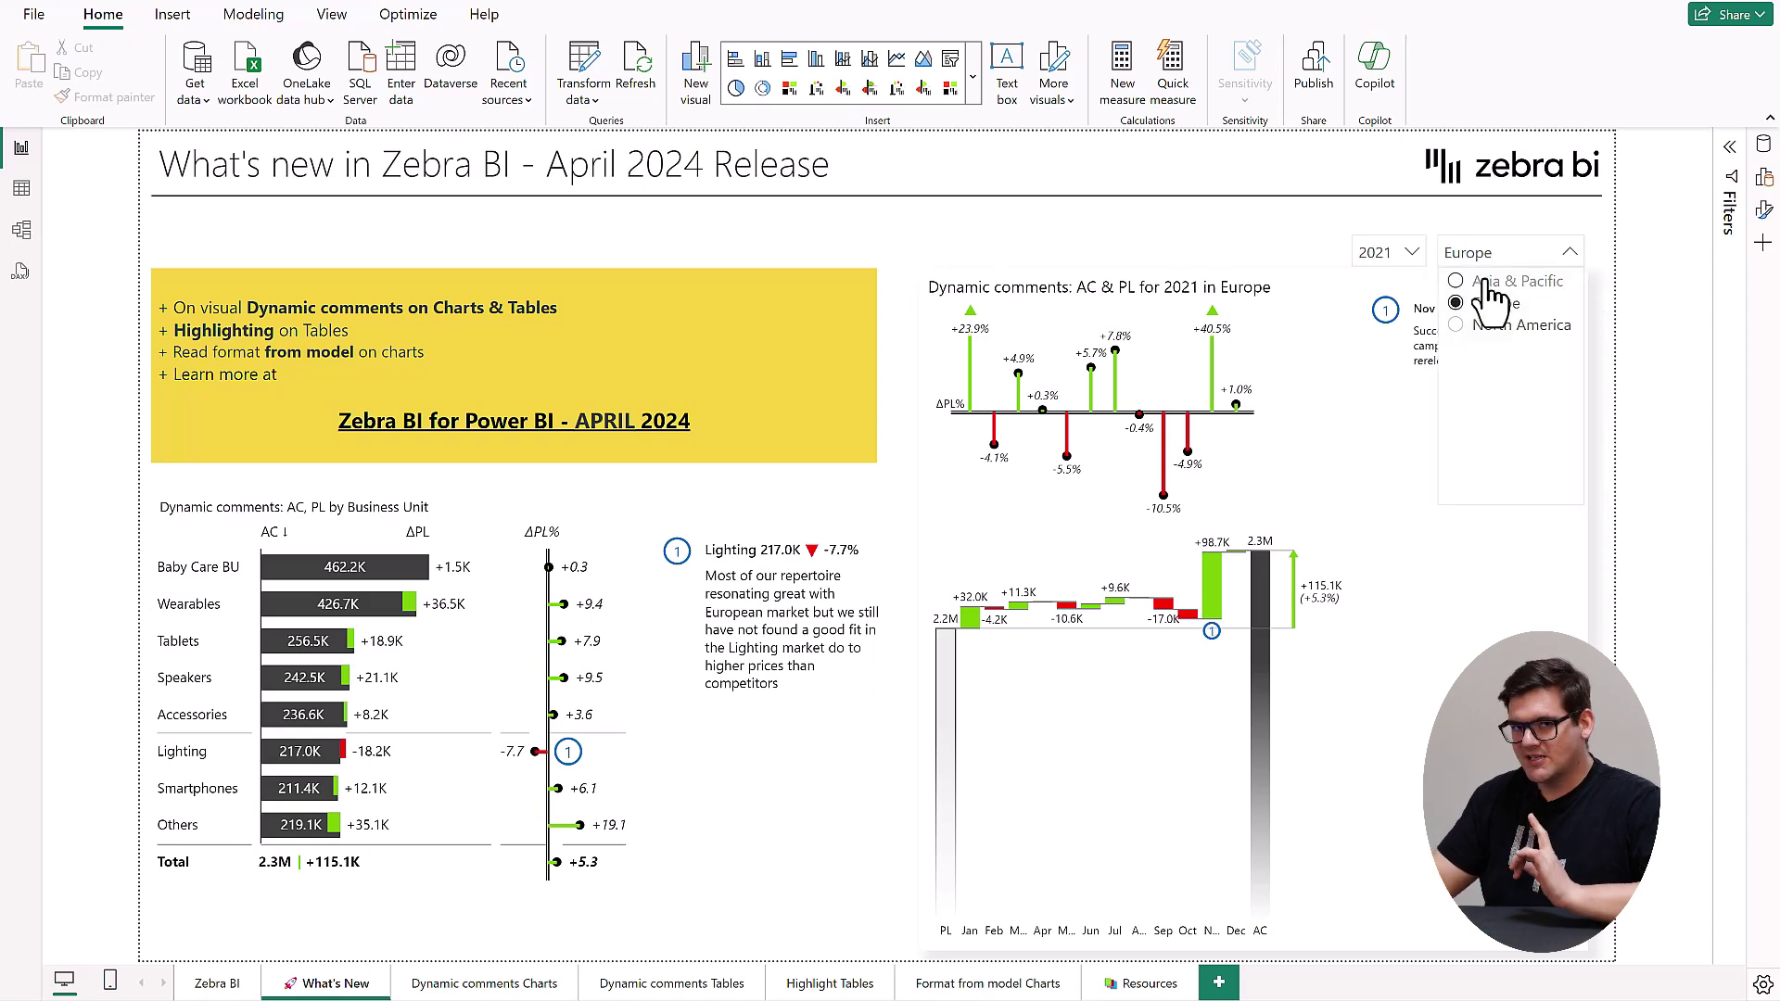
click(1456, 280)
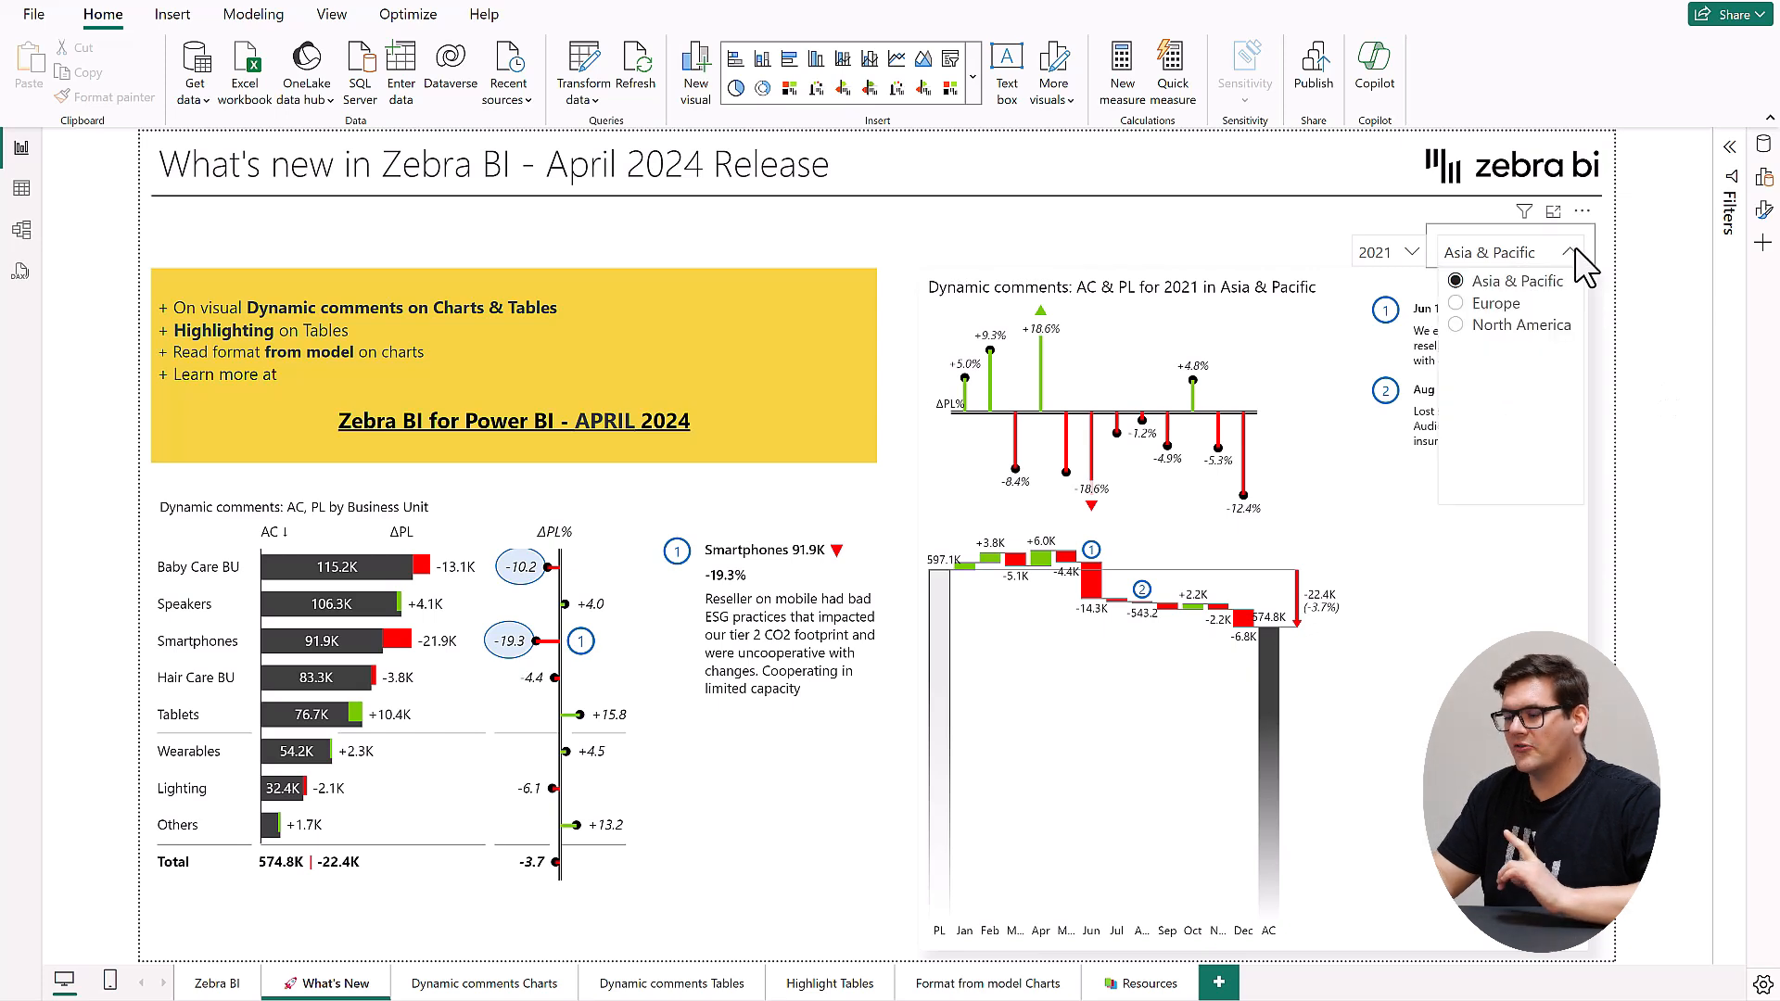
click(1521, 324)
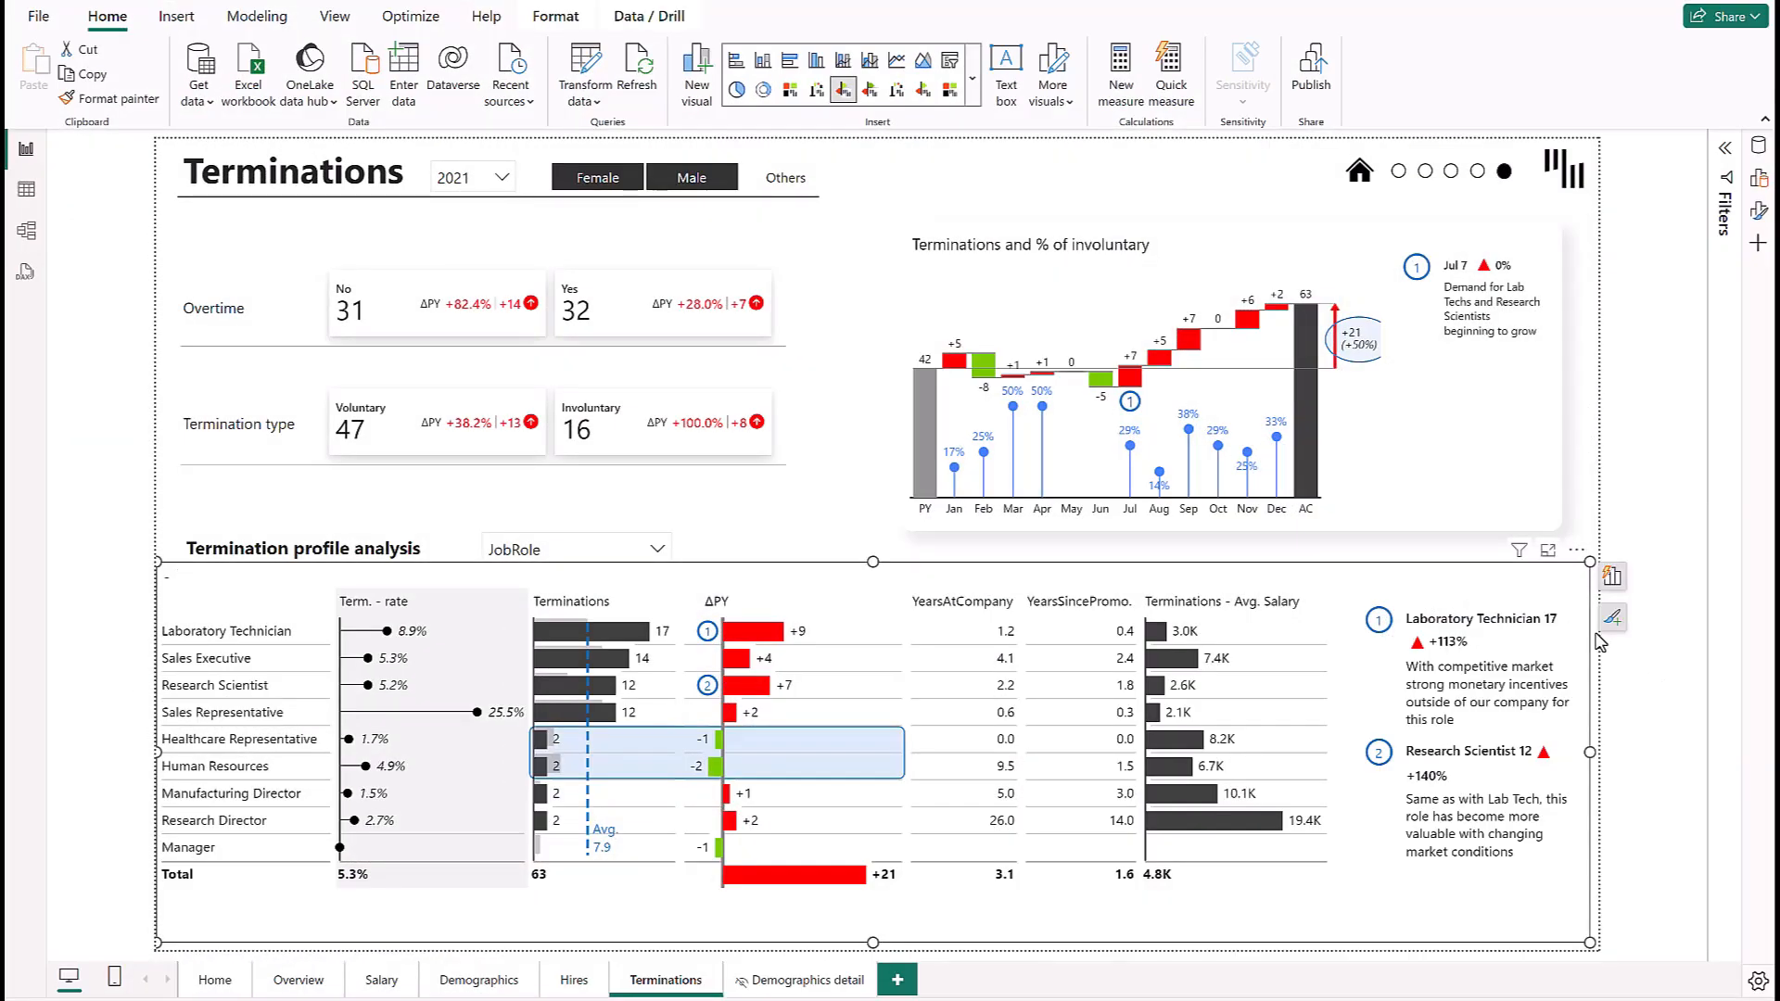
click(1612, 617)
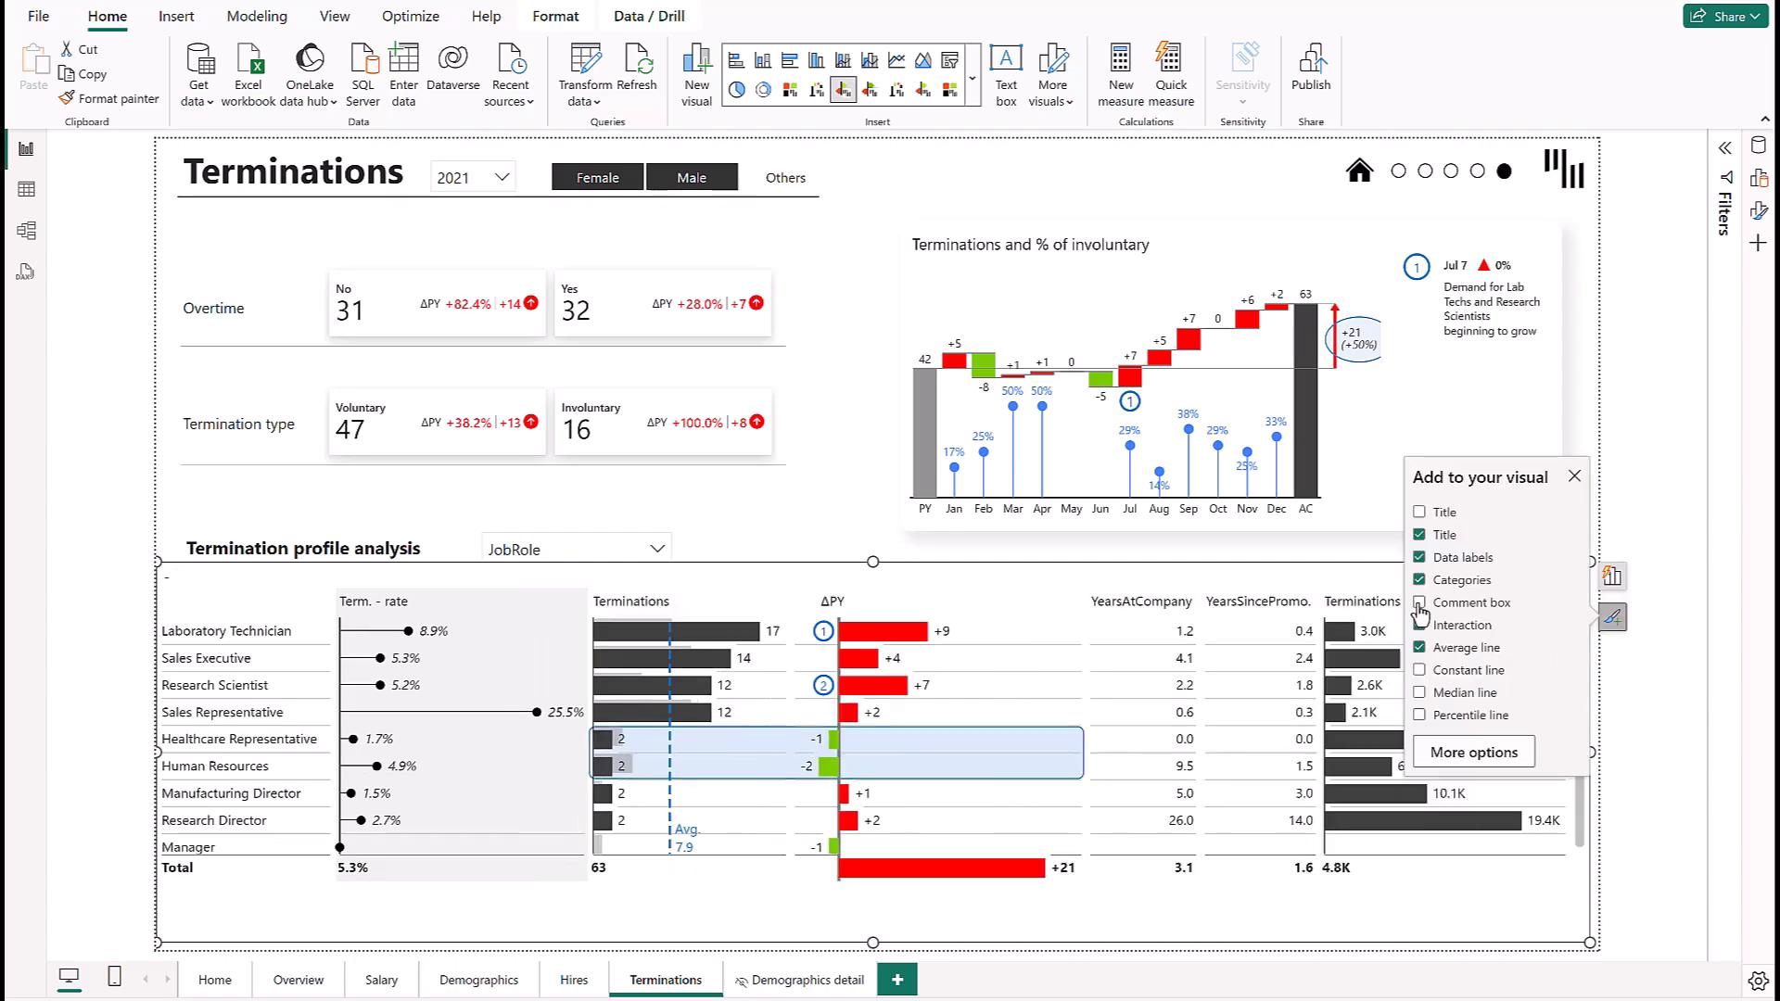
click(1574, 477)
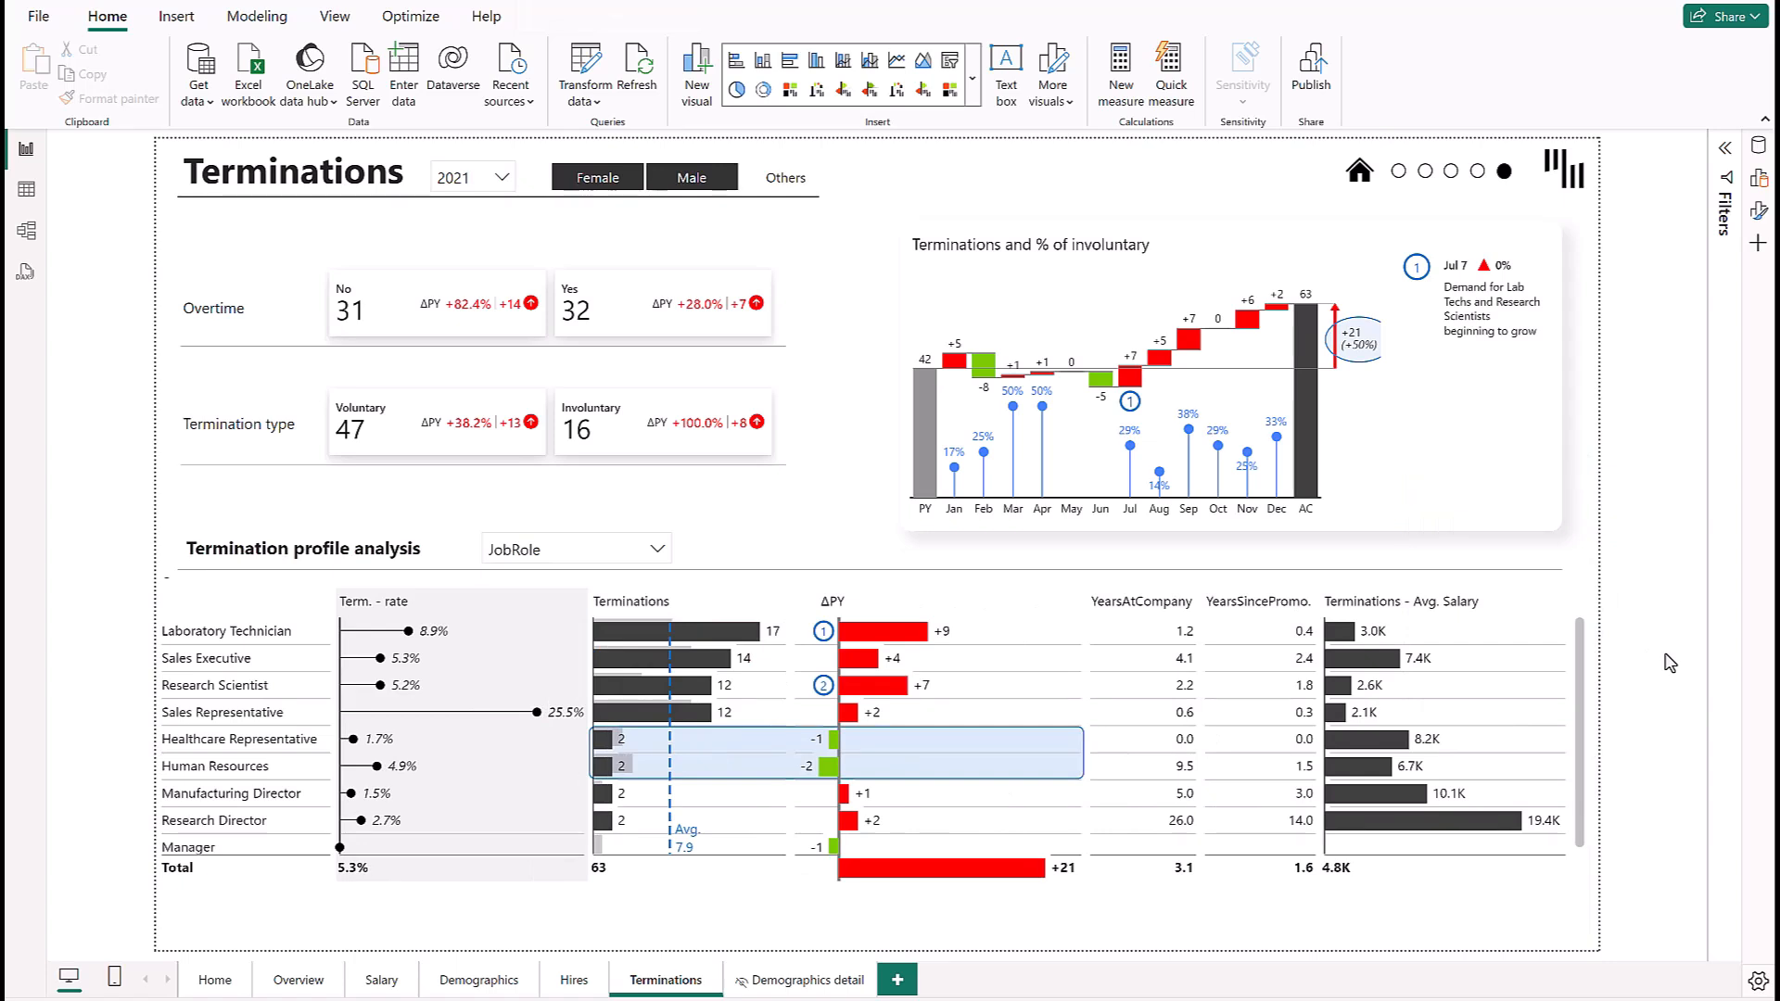
mouse_move(1492, 595)
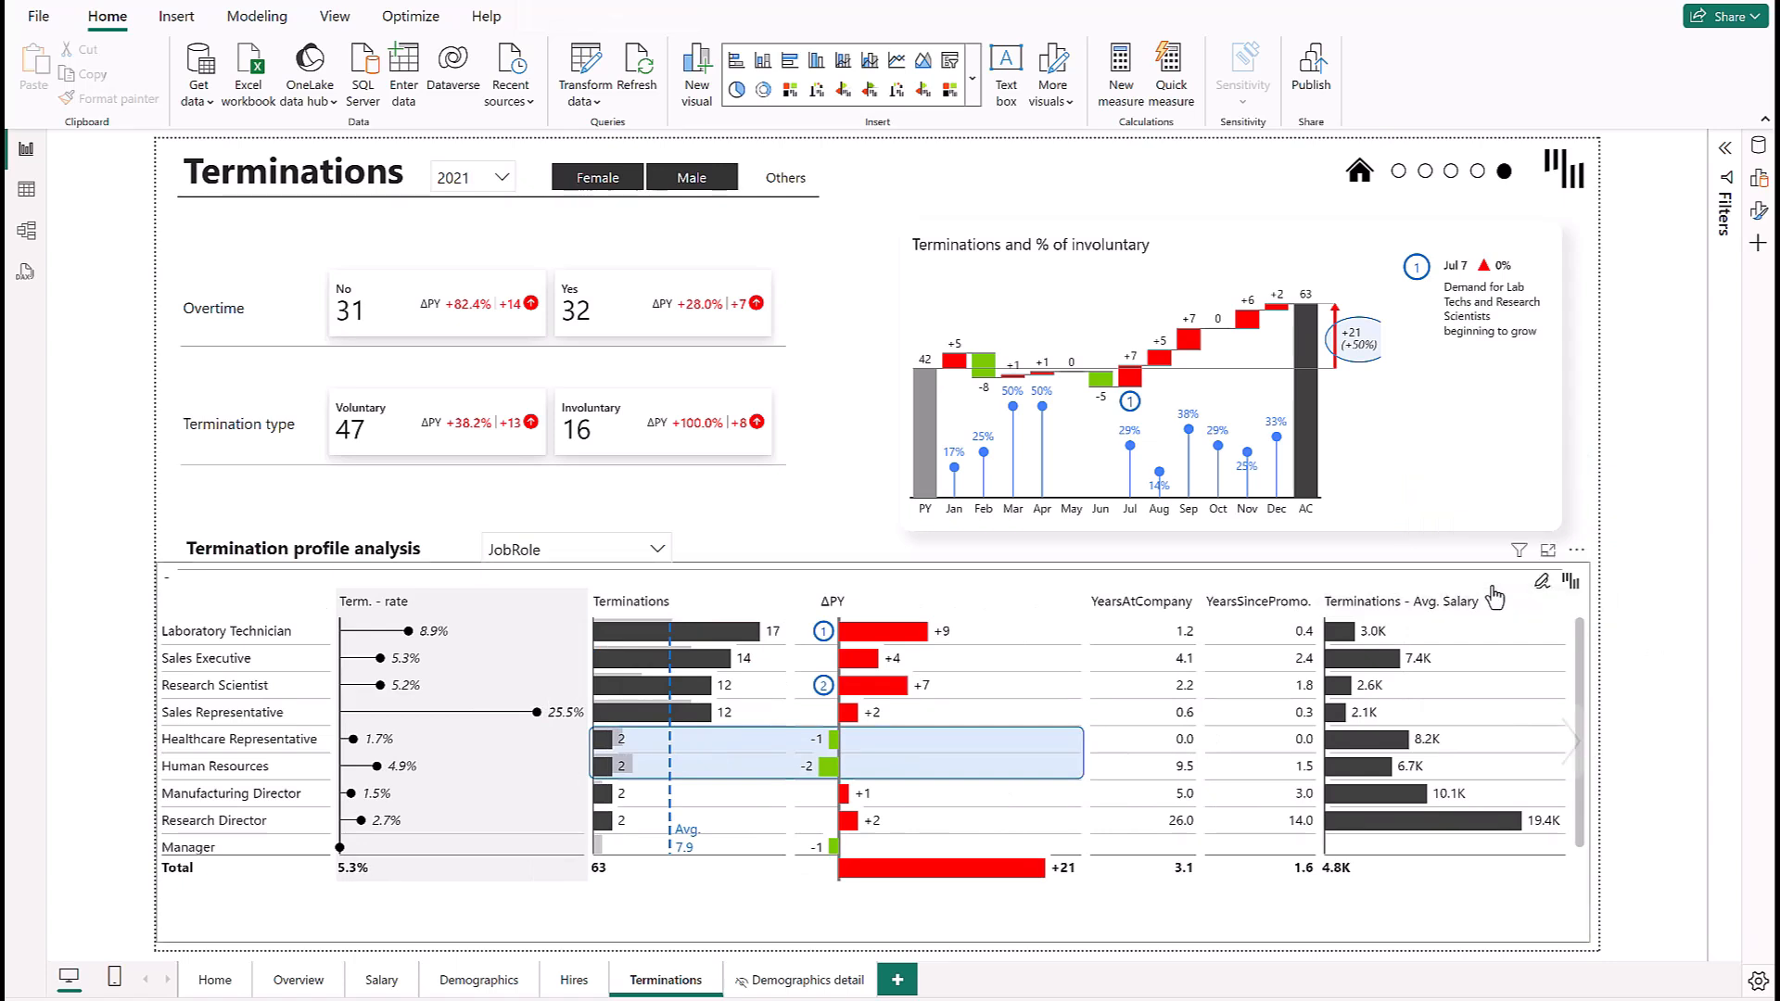
click(1613, 617)
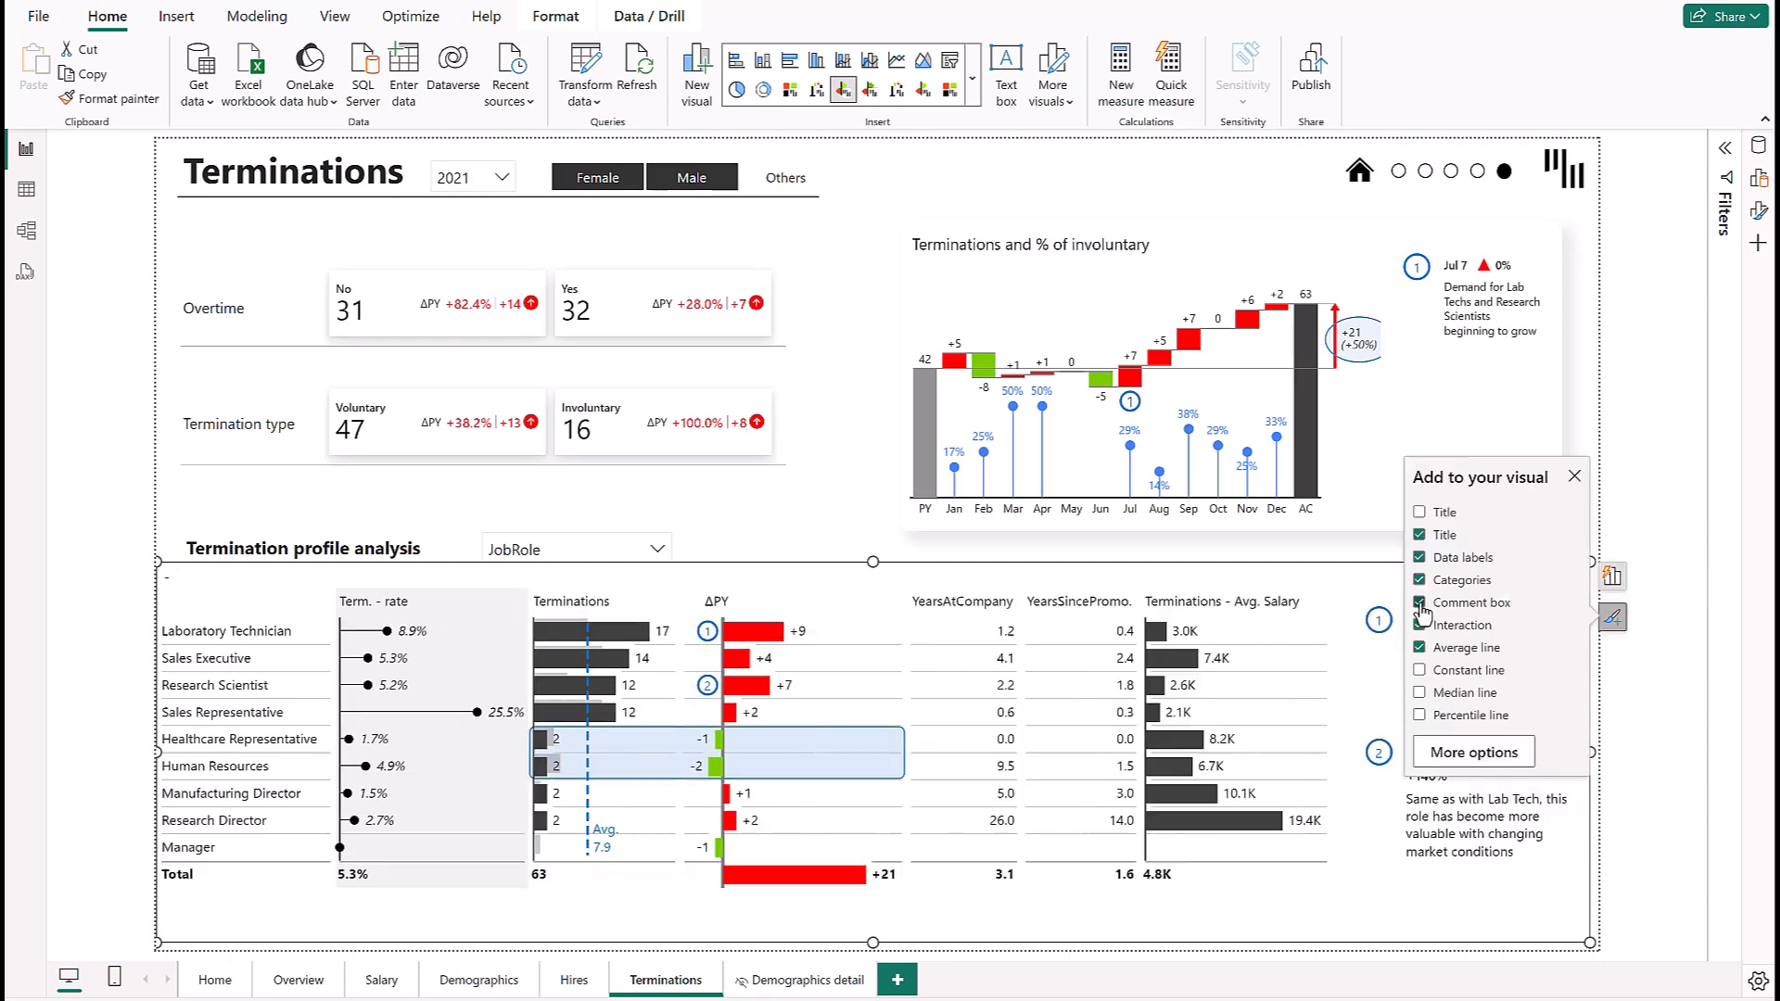
click(1574, 476)
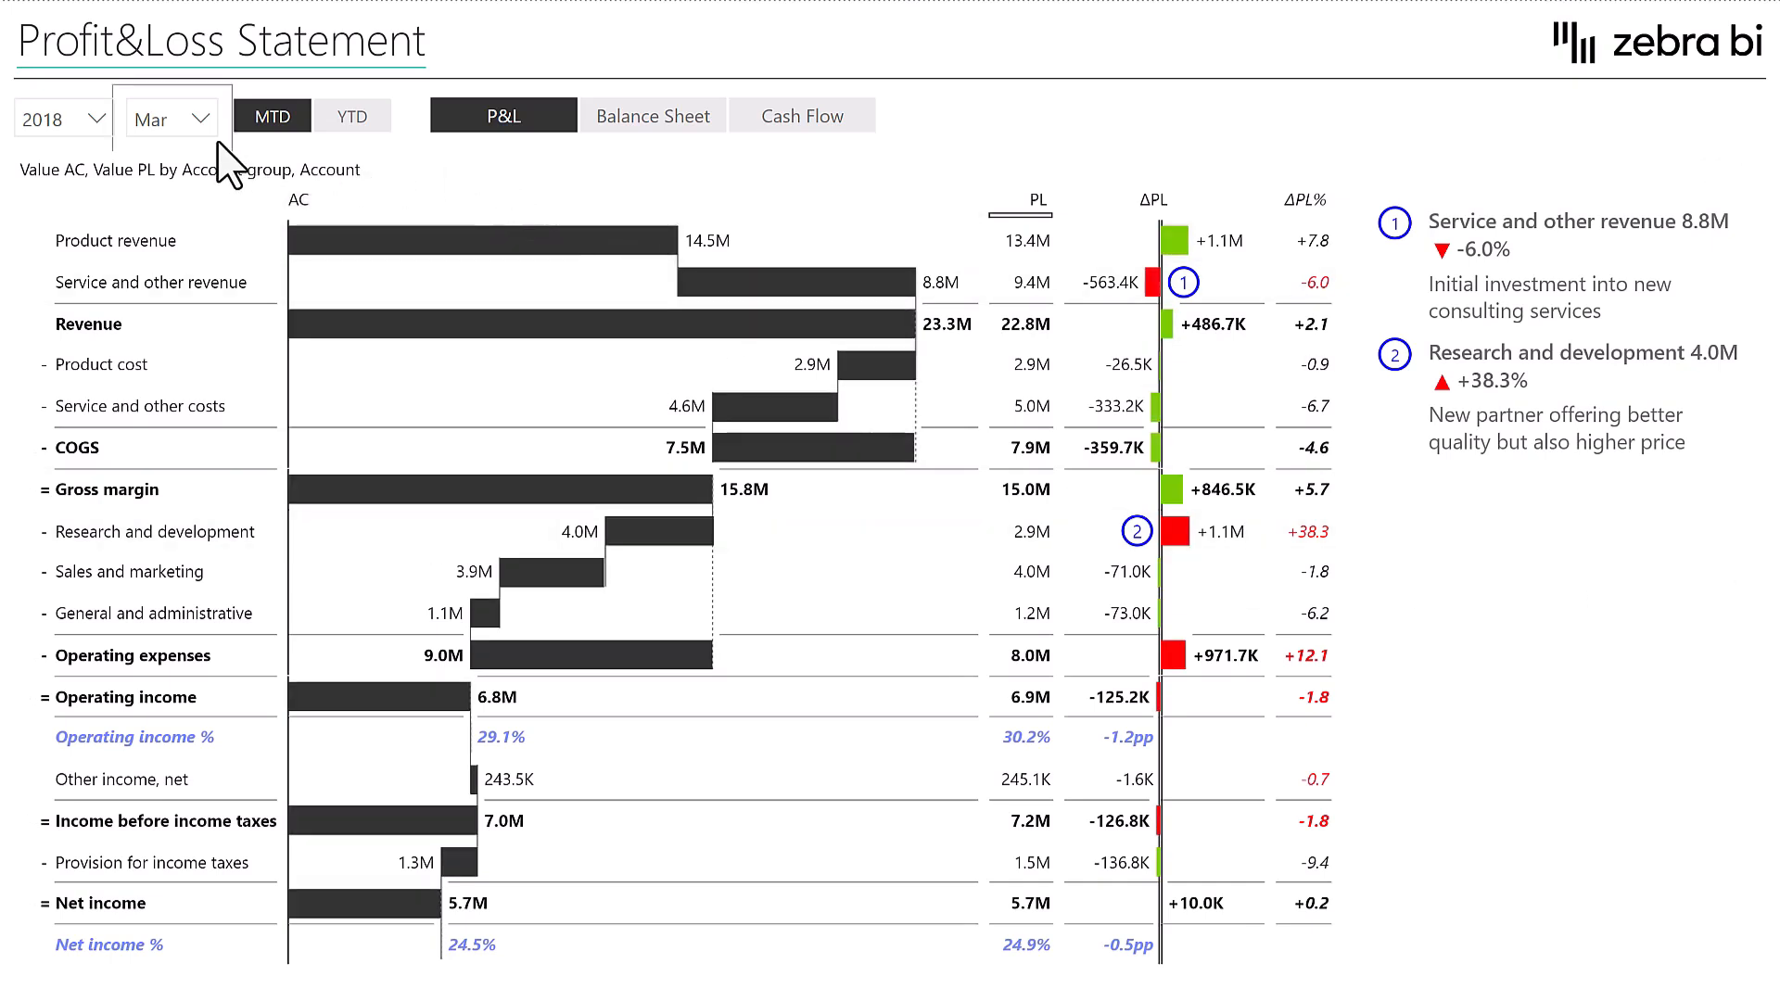
- Switch the statement's month slicer from March to Jul 2018
click(171, 119)
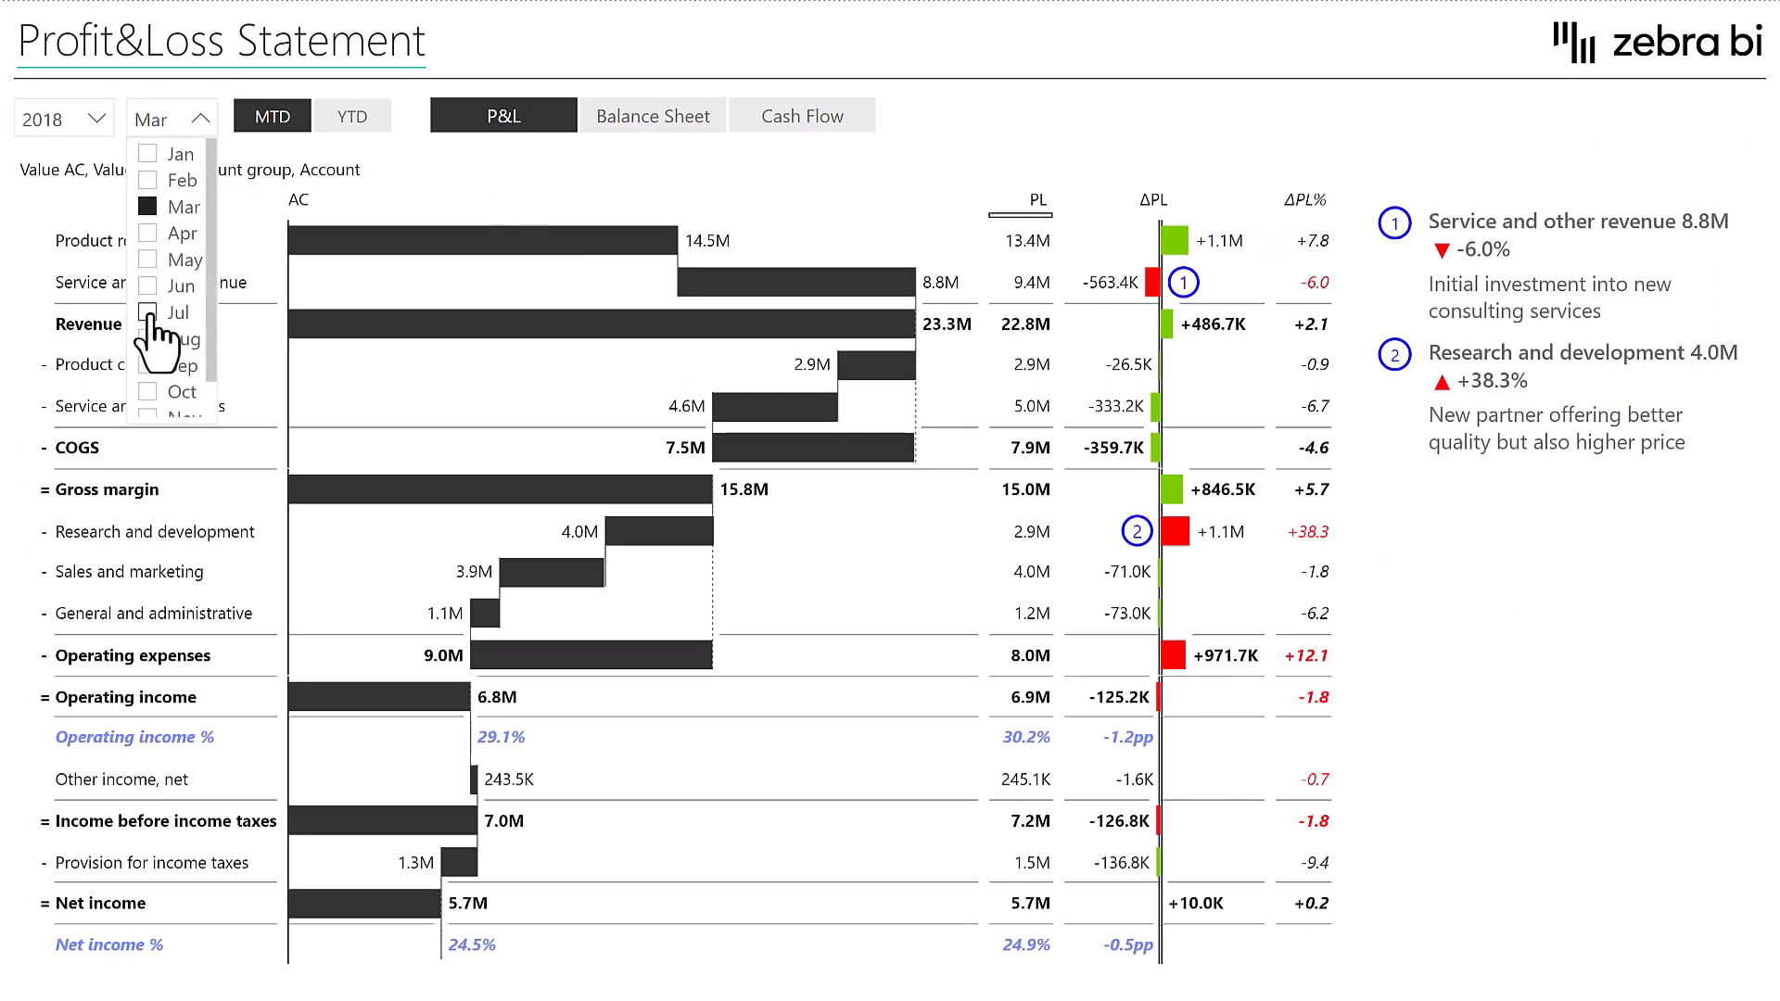
click(147, 312)
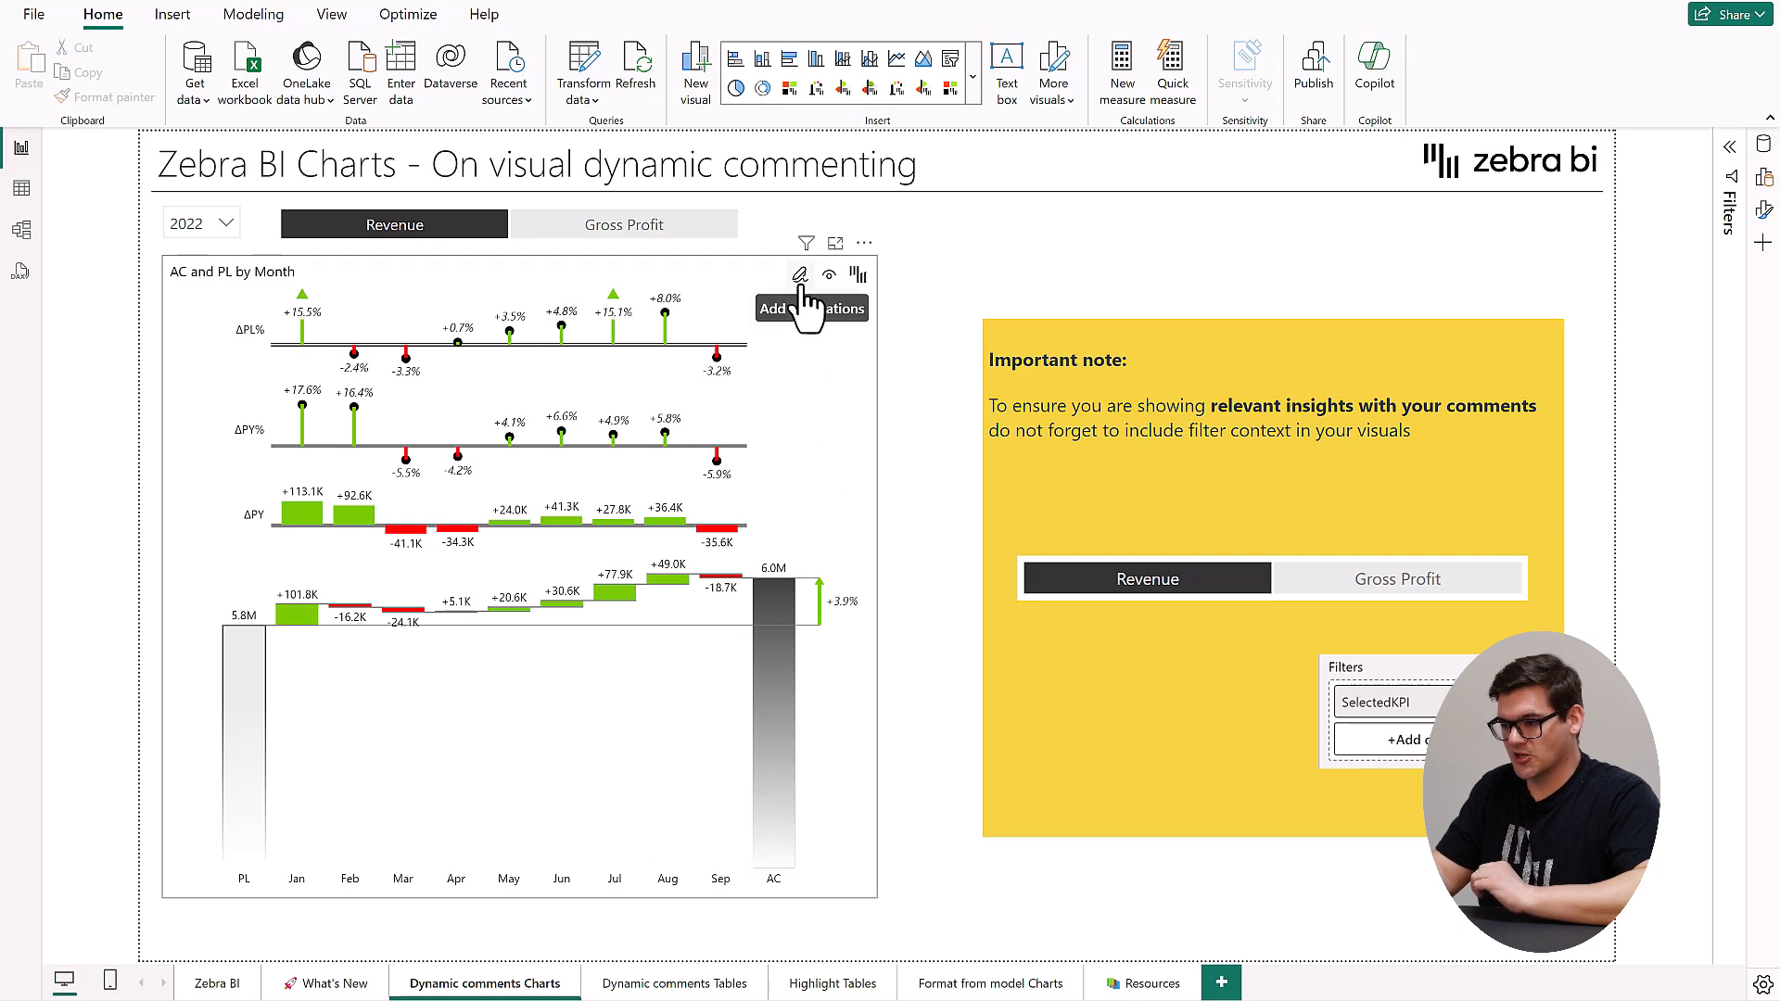
- Annotate Feb with 'Faster fall of sales due to strong marketing pressure from competitors'
click(801, 275)
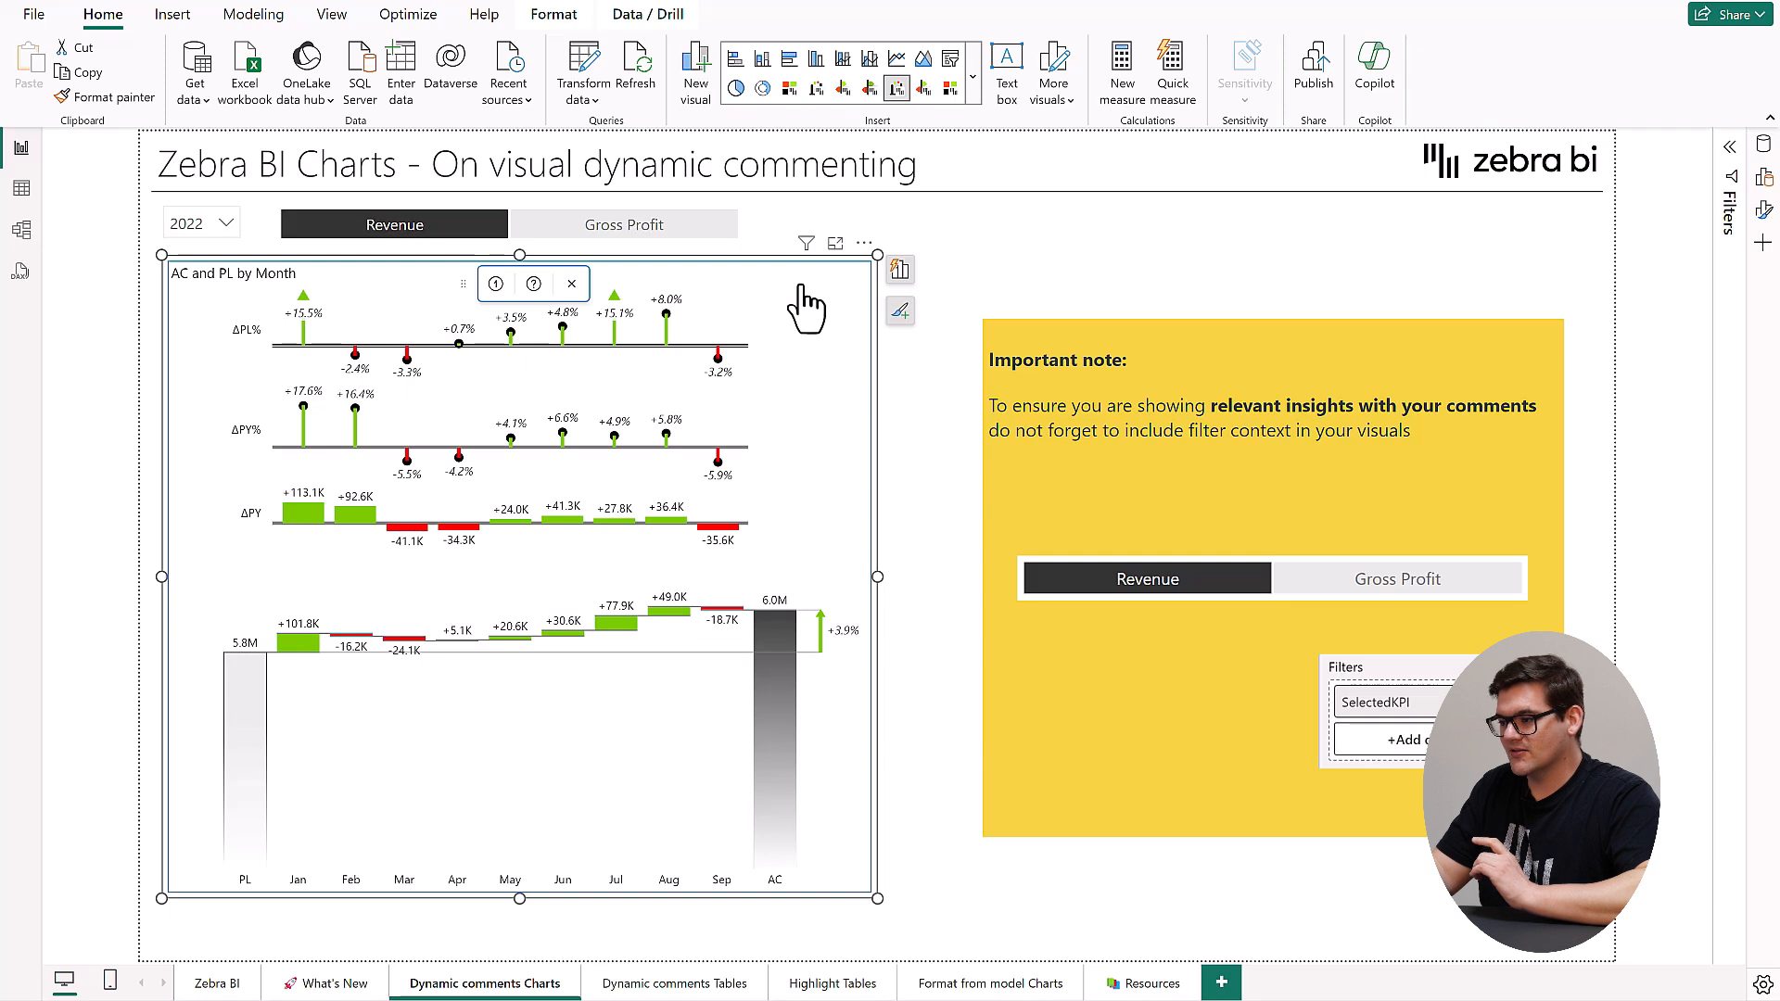
mouse_move(575, 428)
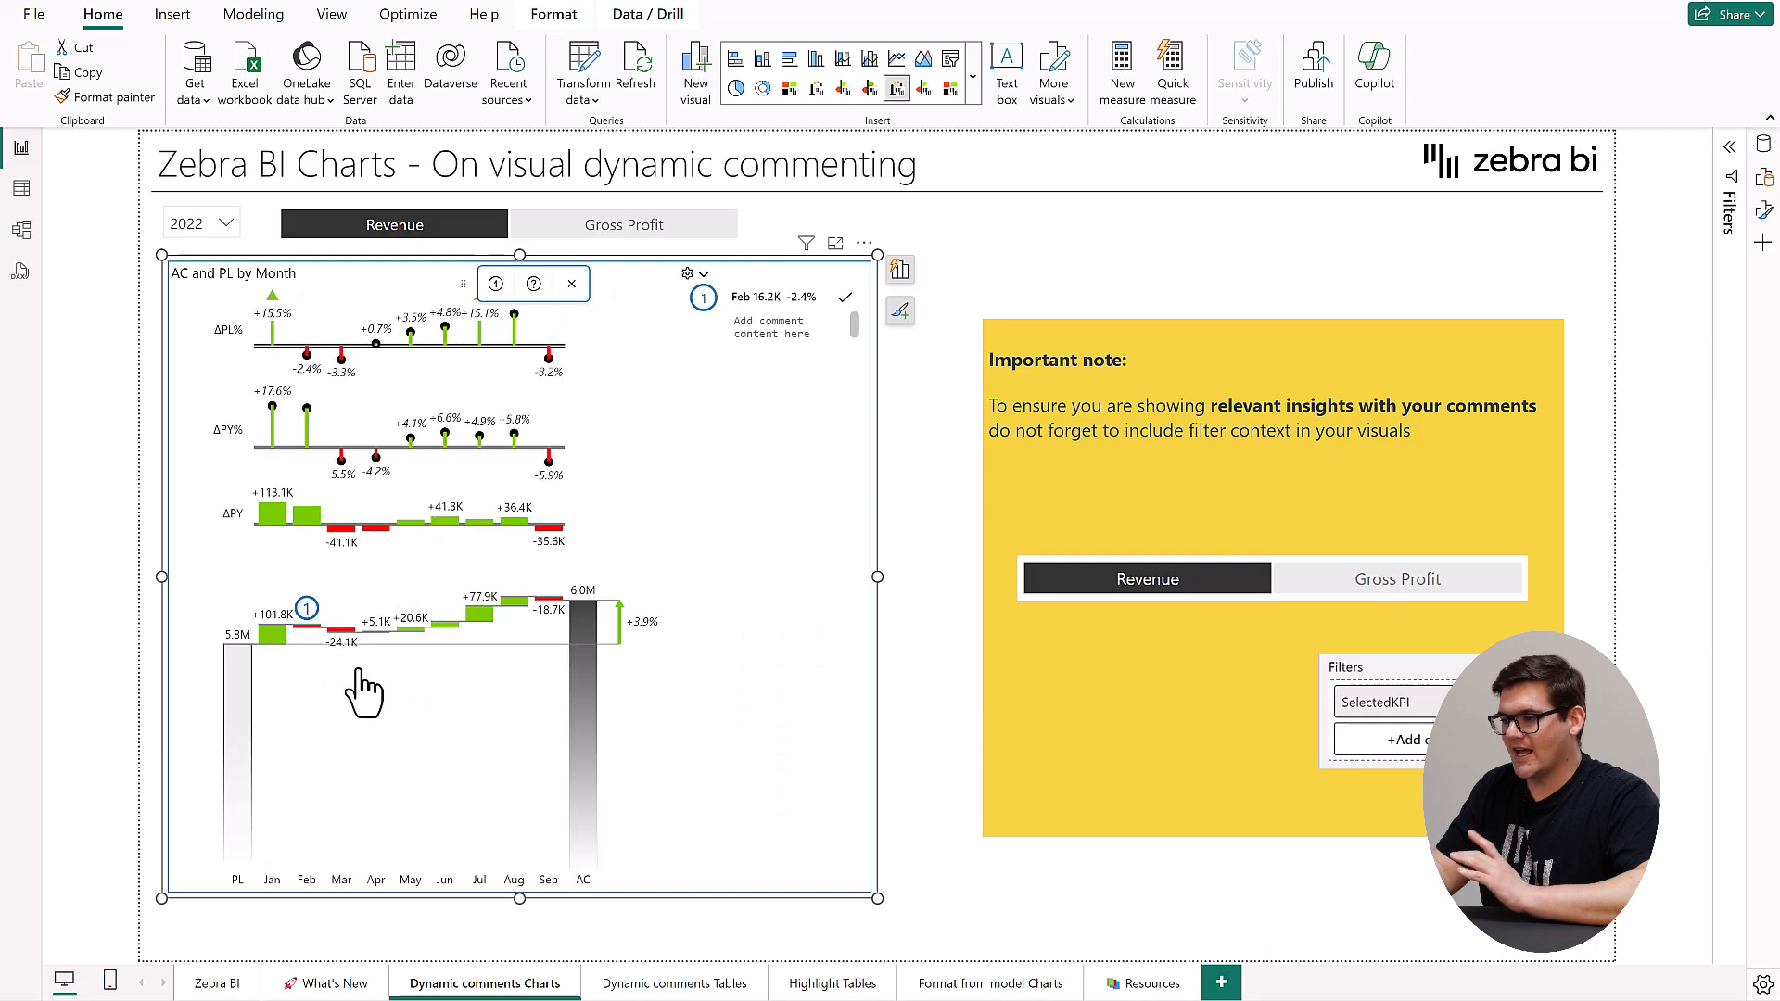
mouse_move(423, 710)
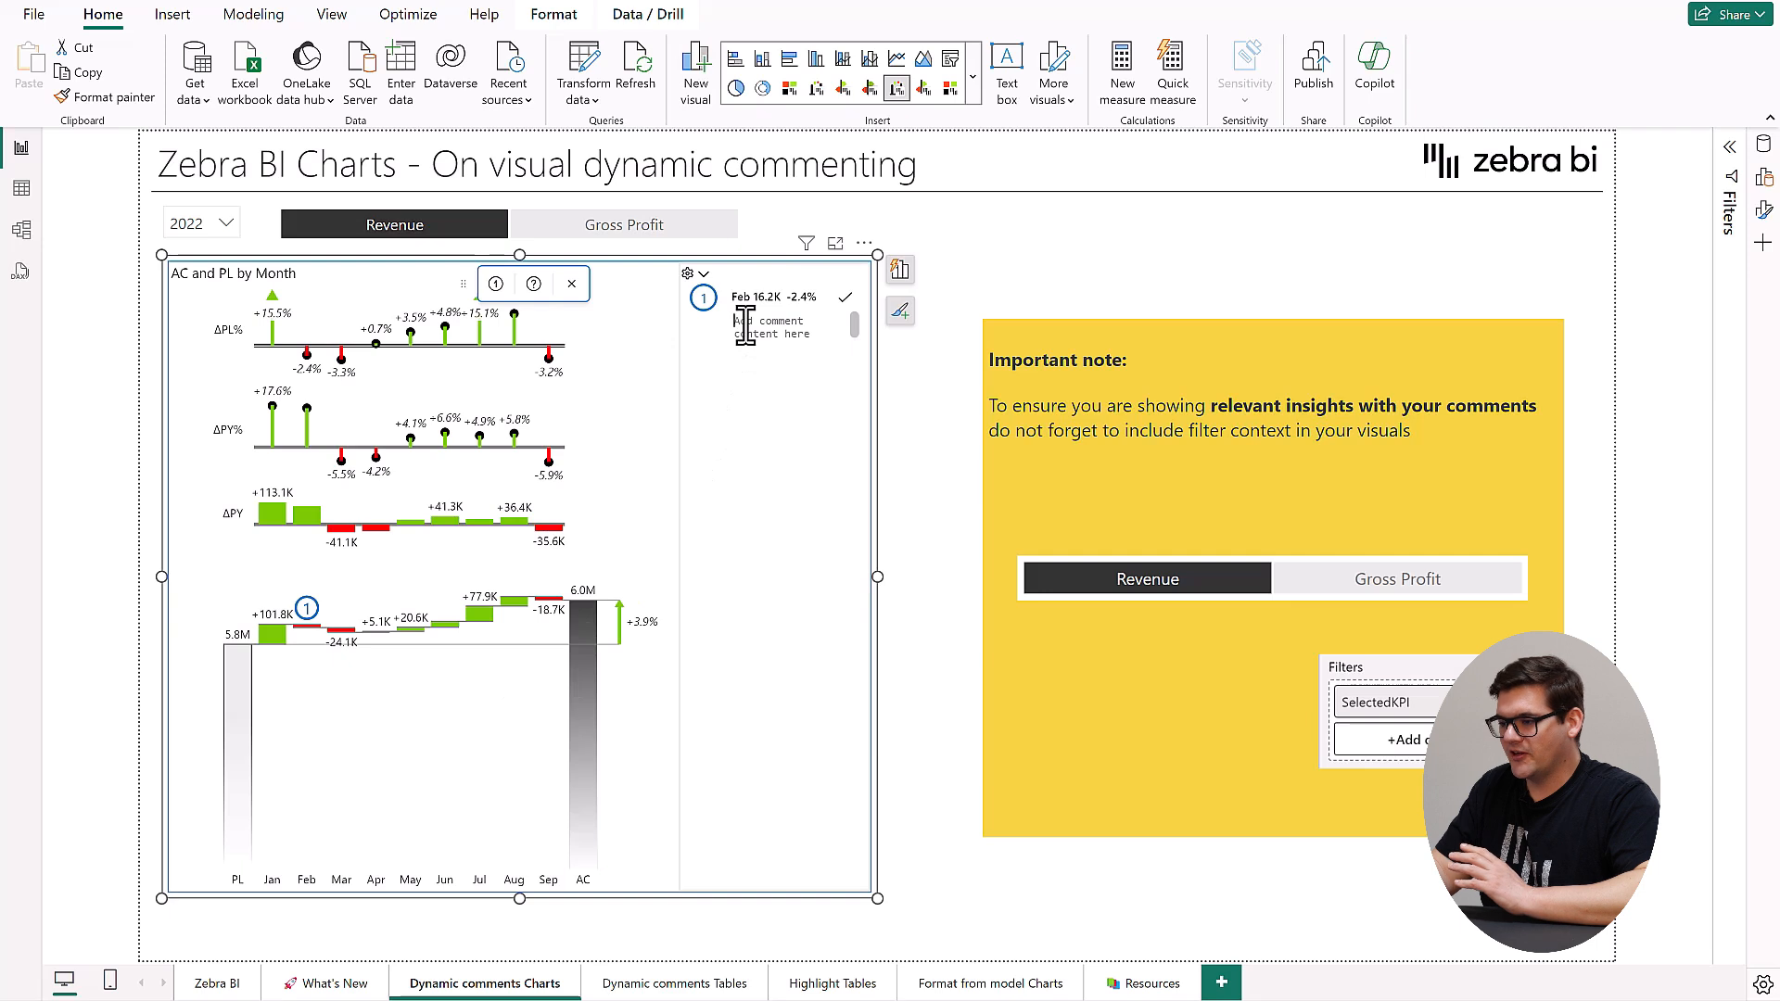
mouse_move(820, 426)
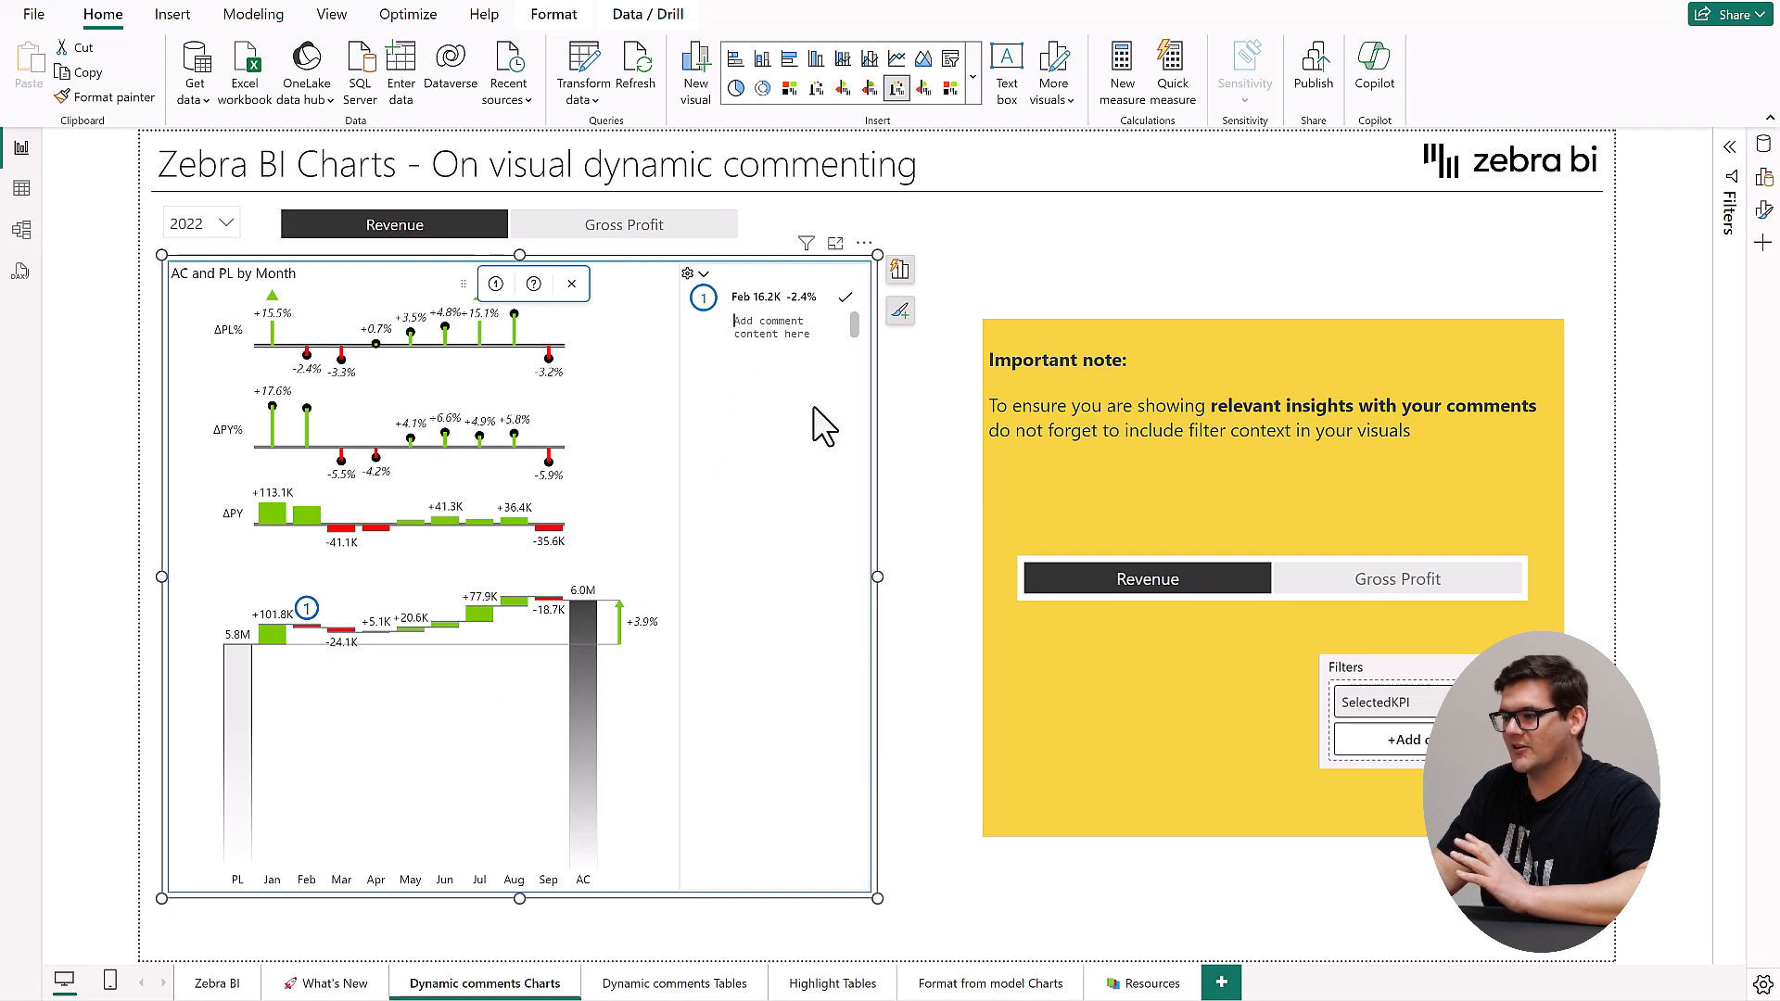
text(Faster fall of sales due to strong marketing pressure from competitors)
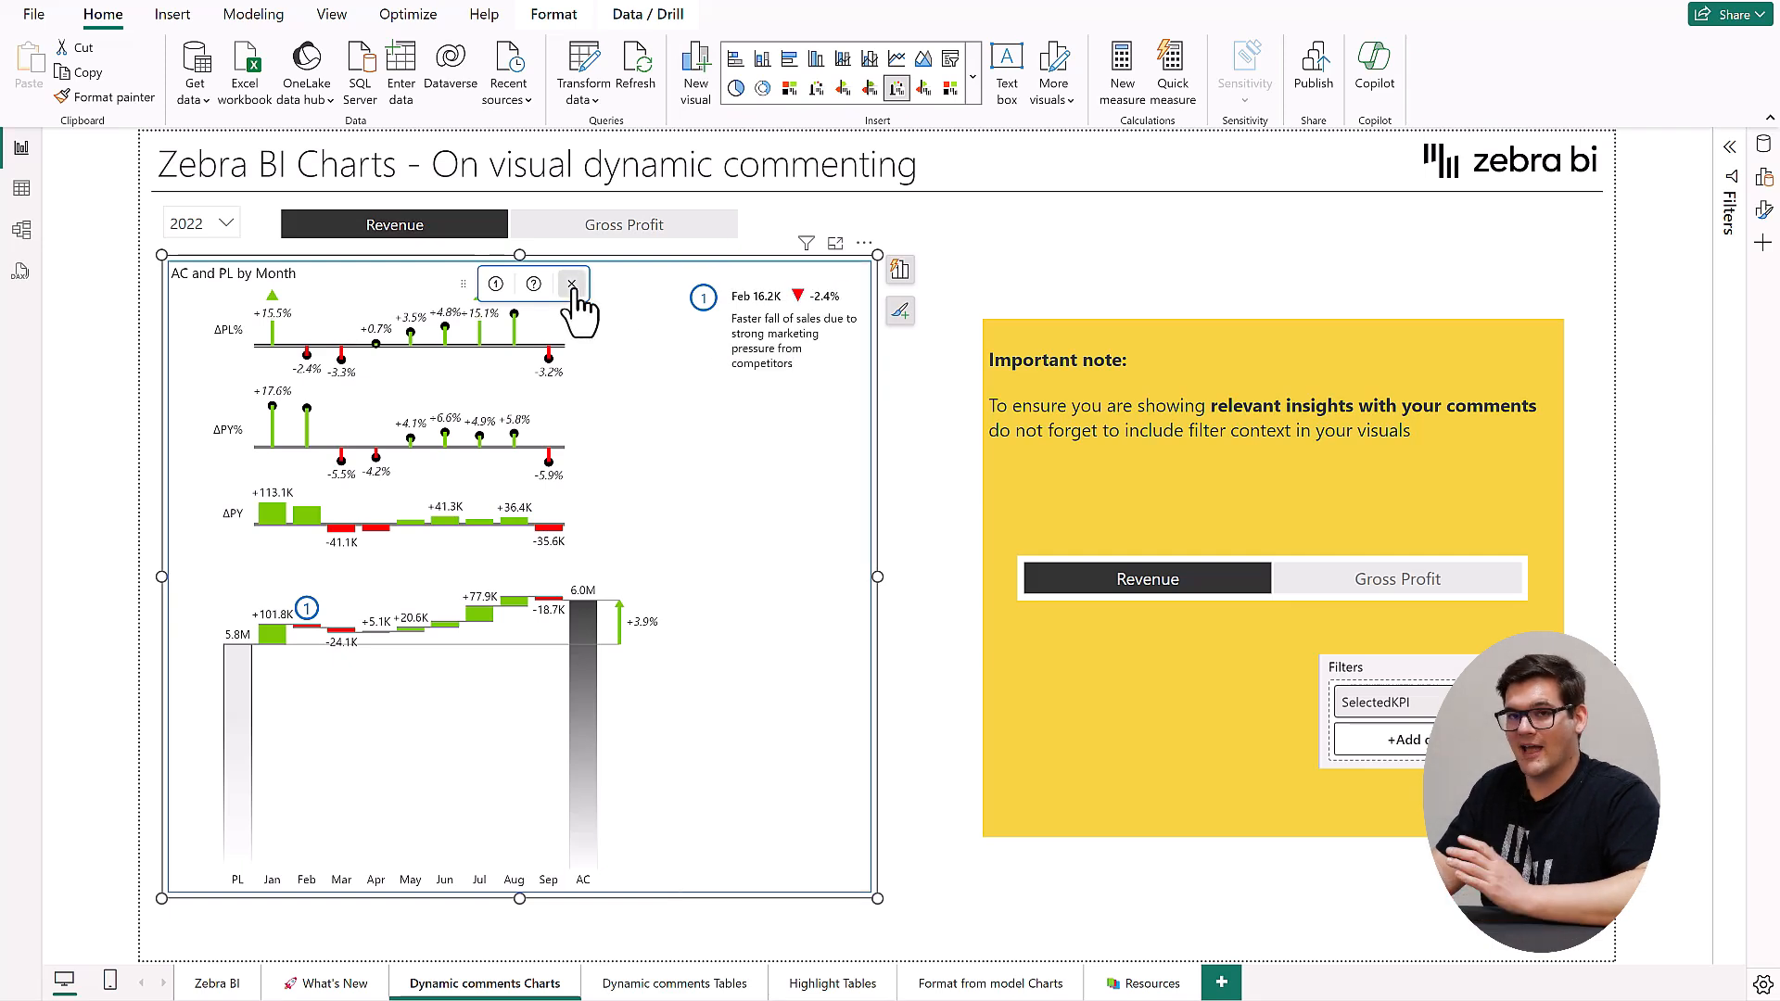
click(571, 283)
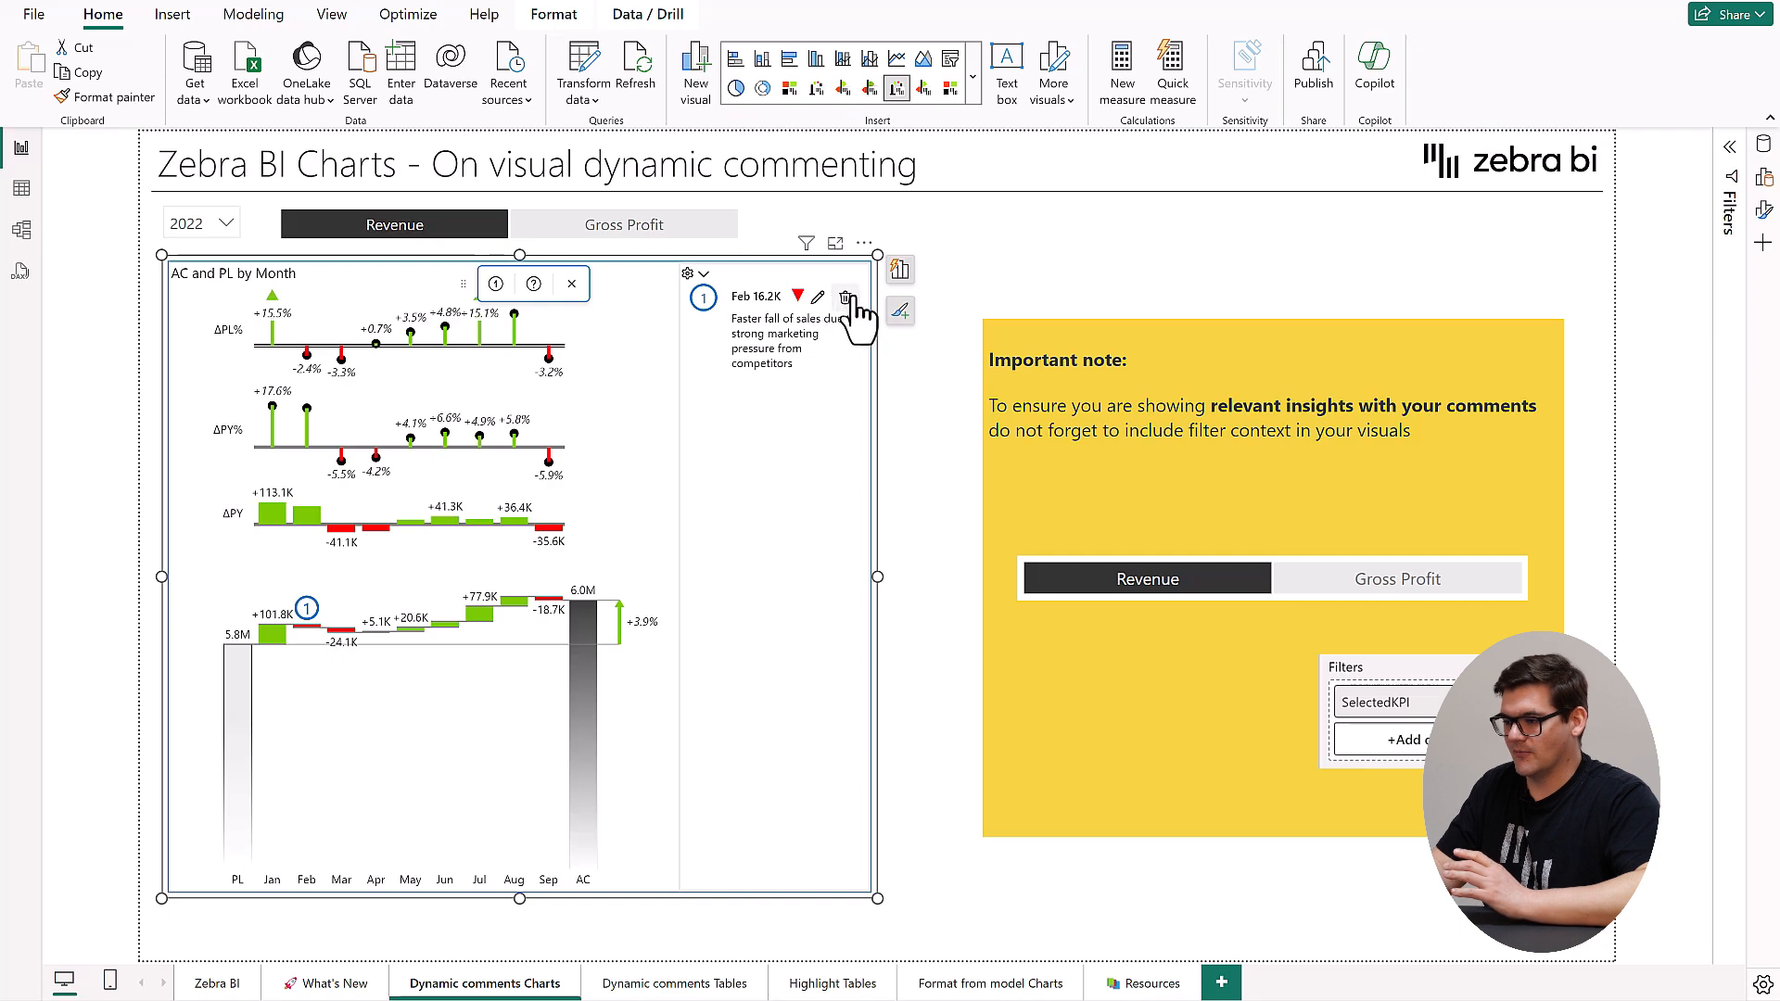
click(679, 983)
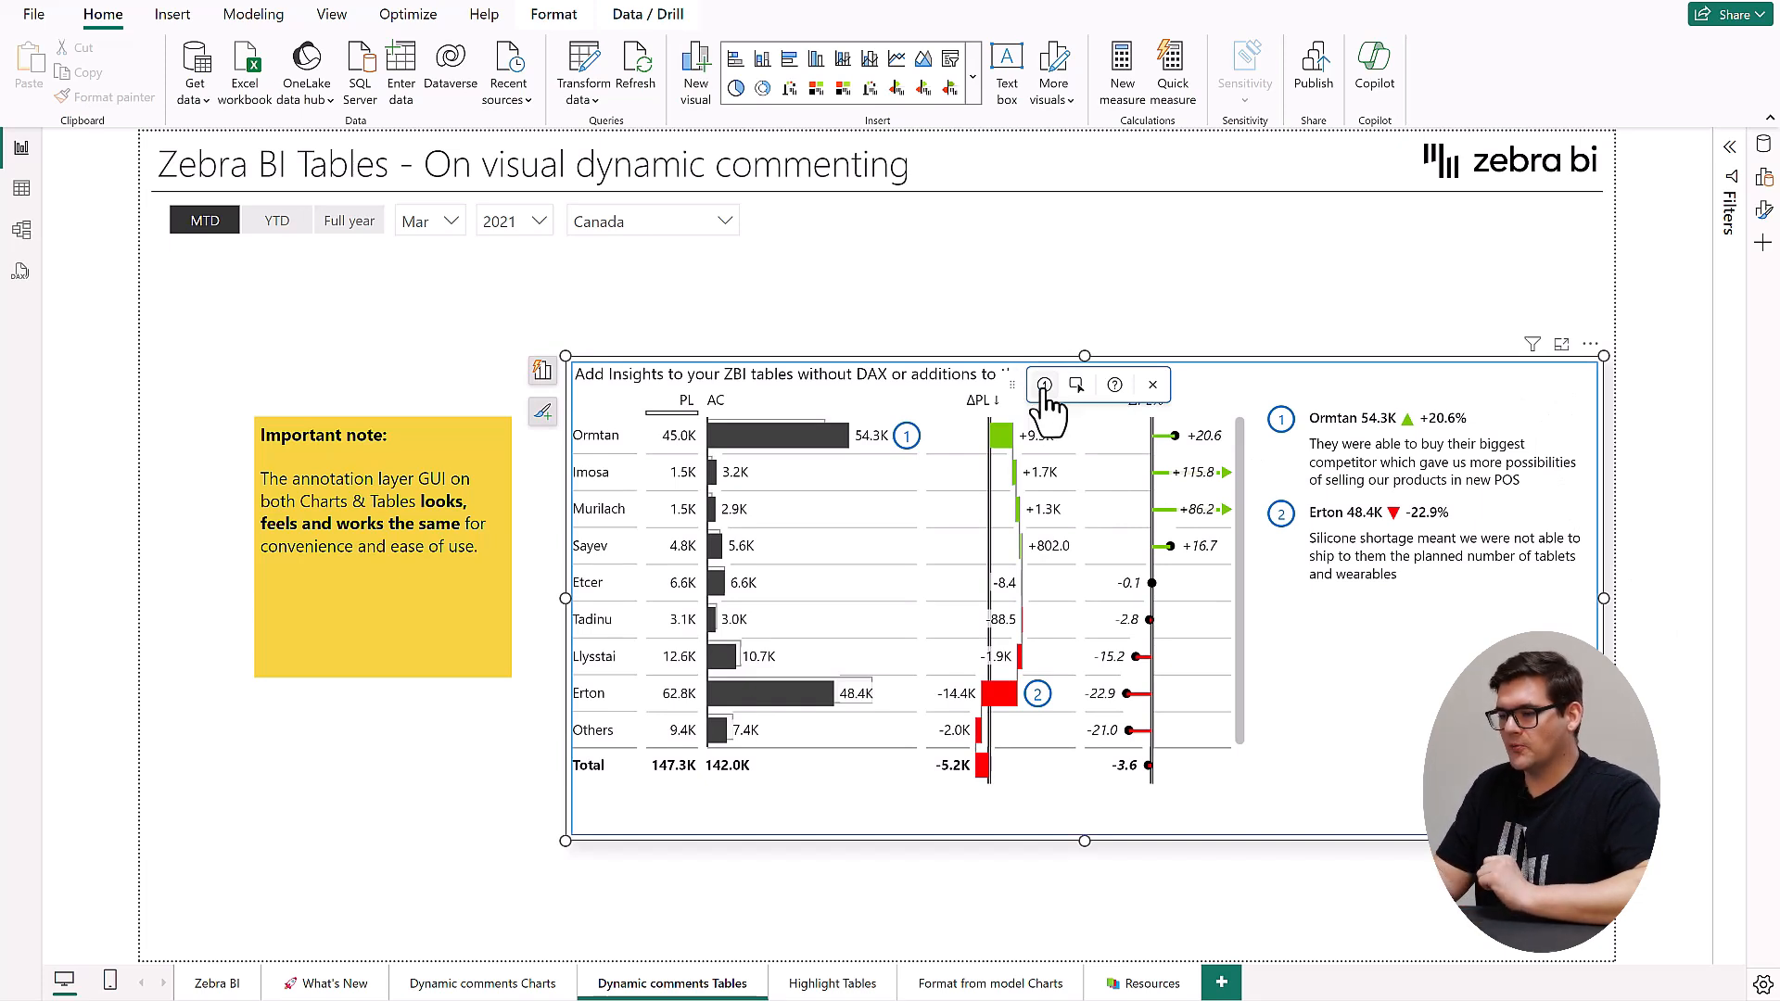
- Start a new comment marker on the Dynamic comments Tables variance table
click(829, 983)
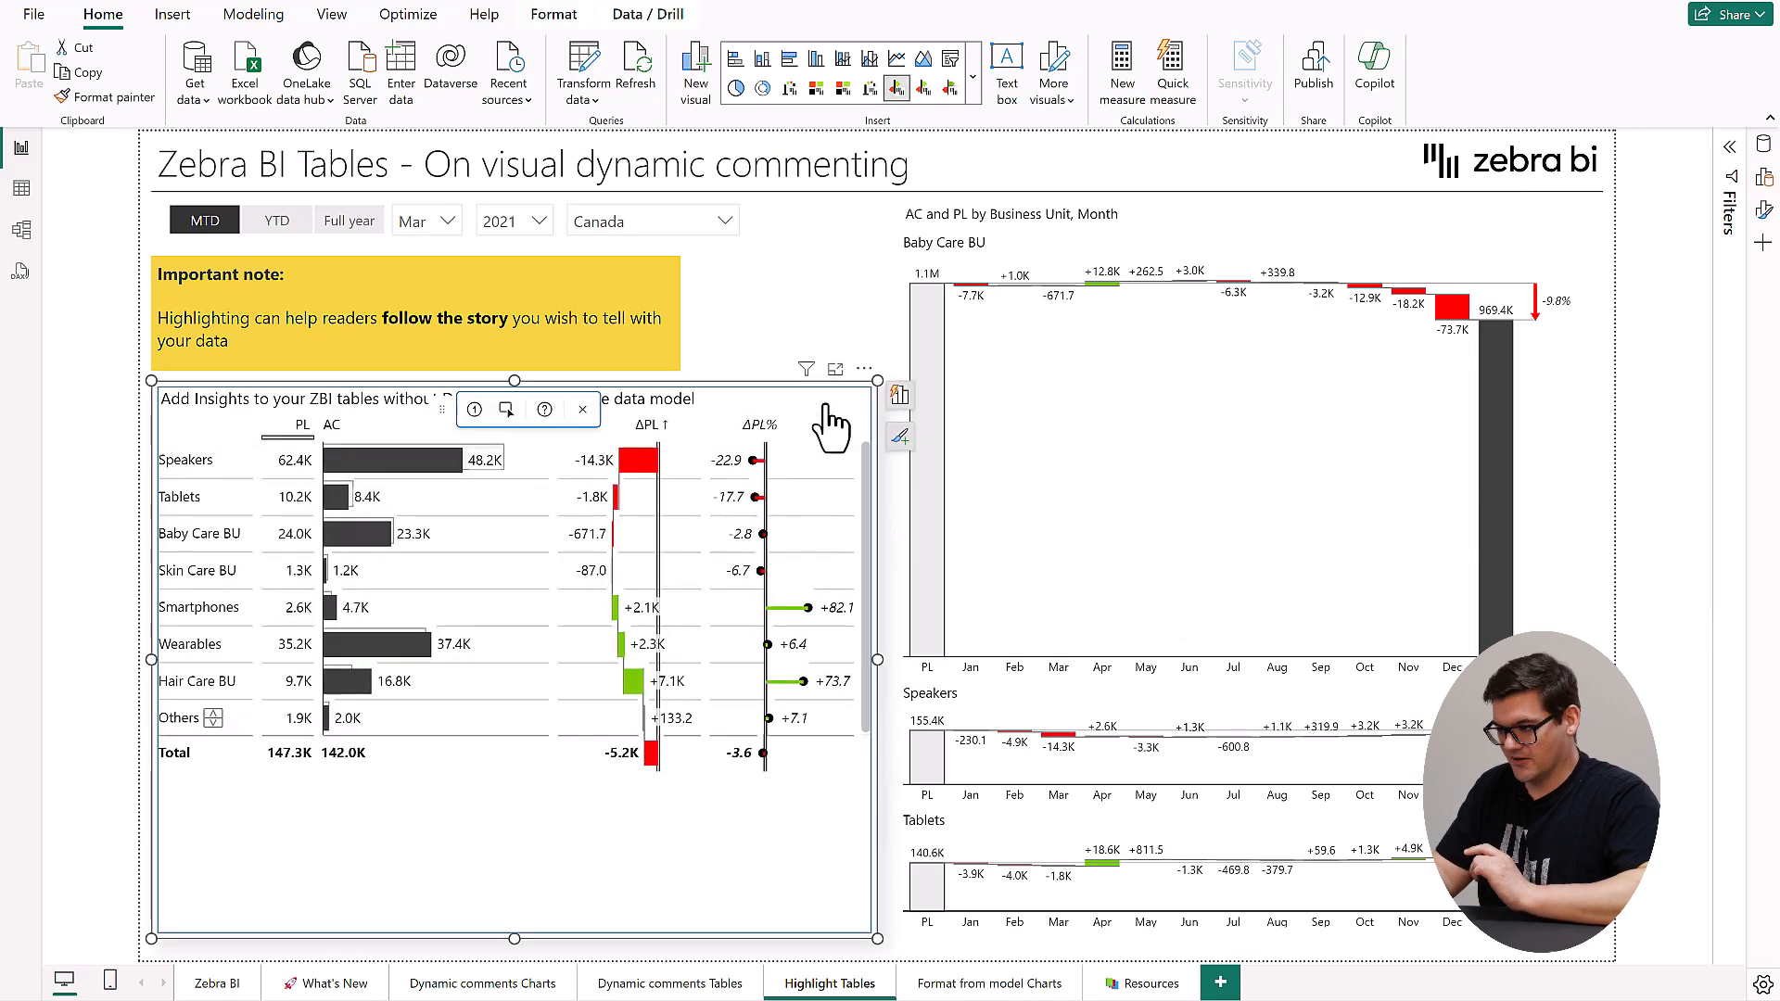
mouse_move(506, 407)
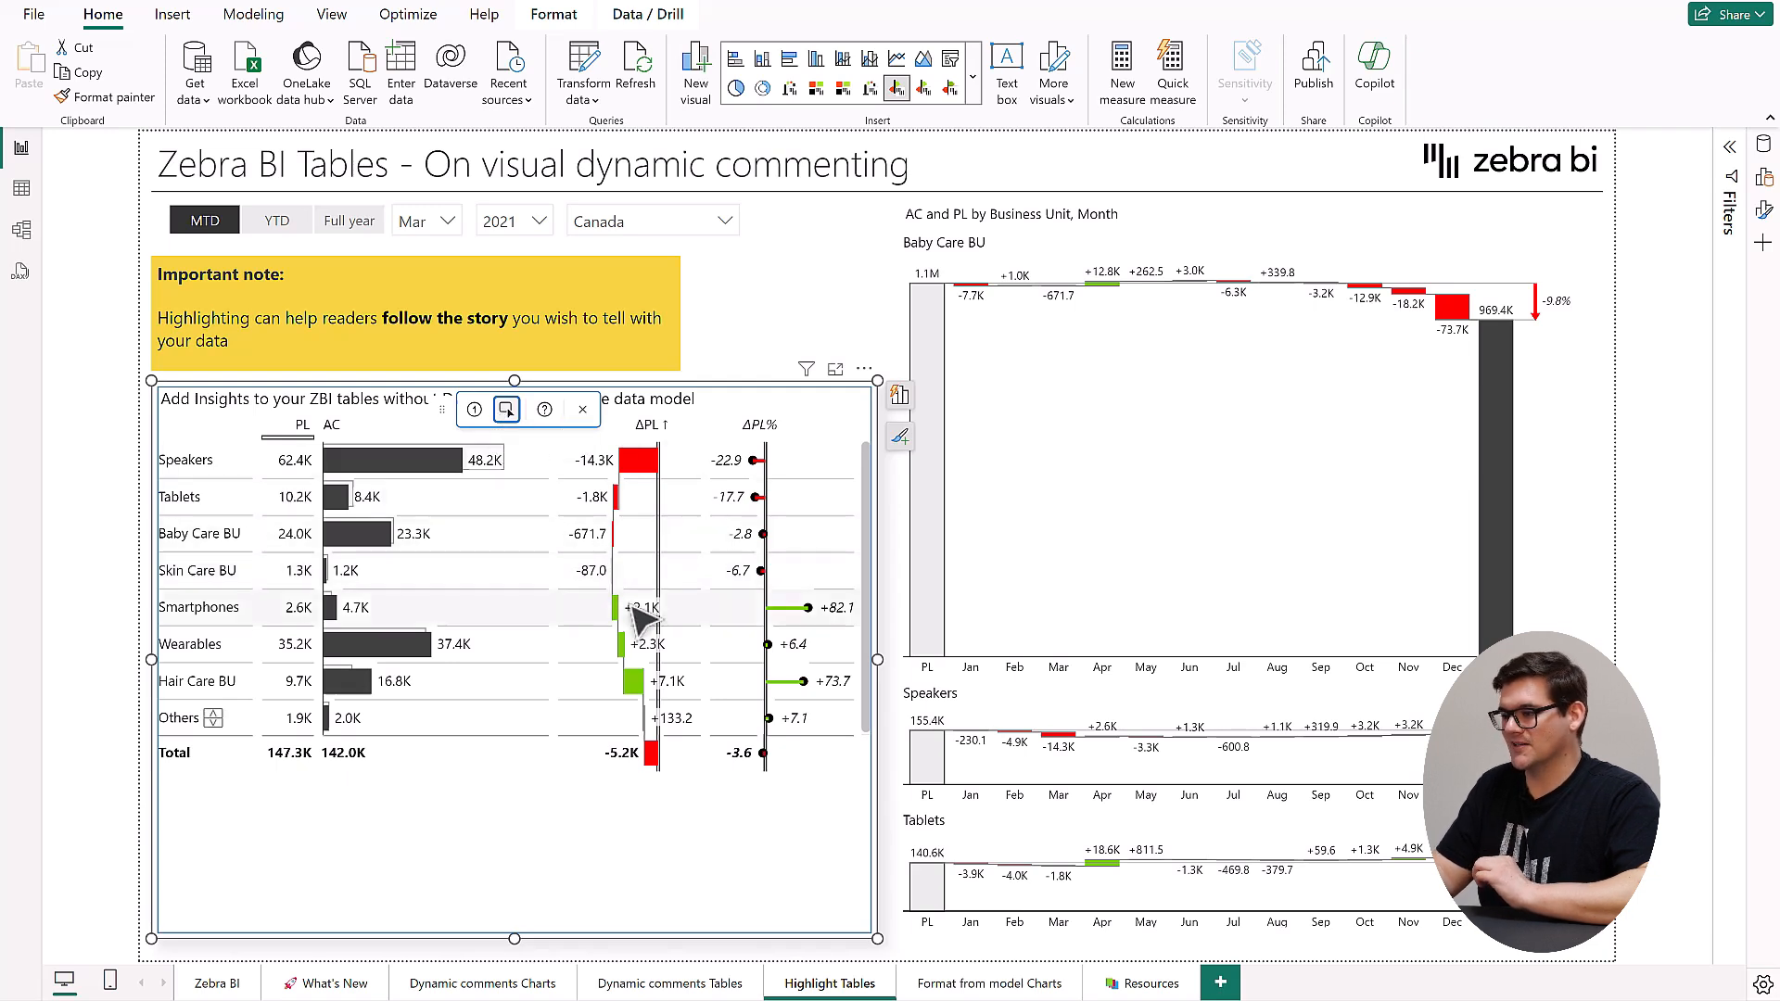
mouse_move(851, 657)
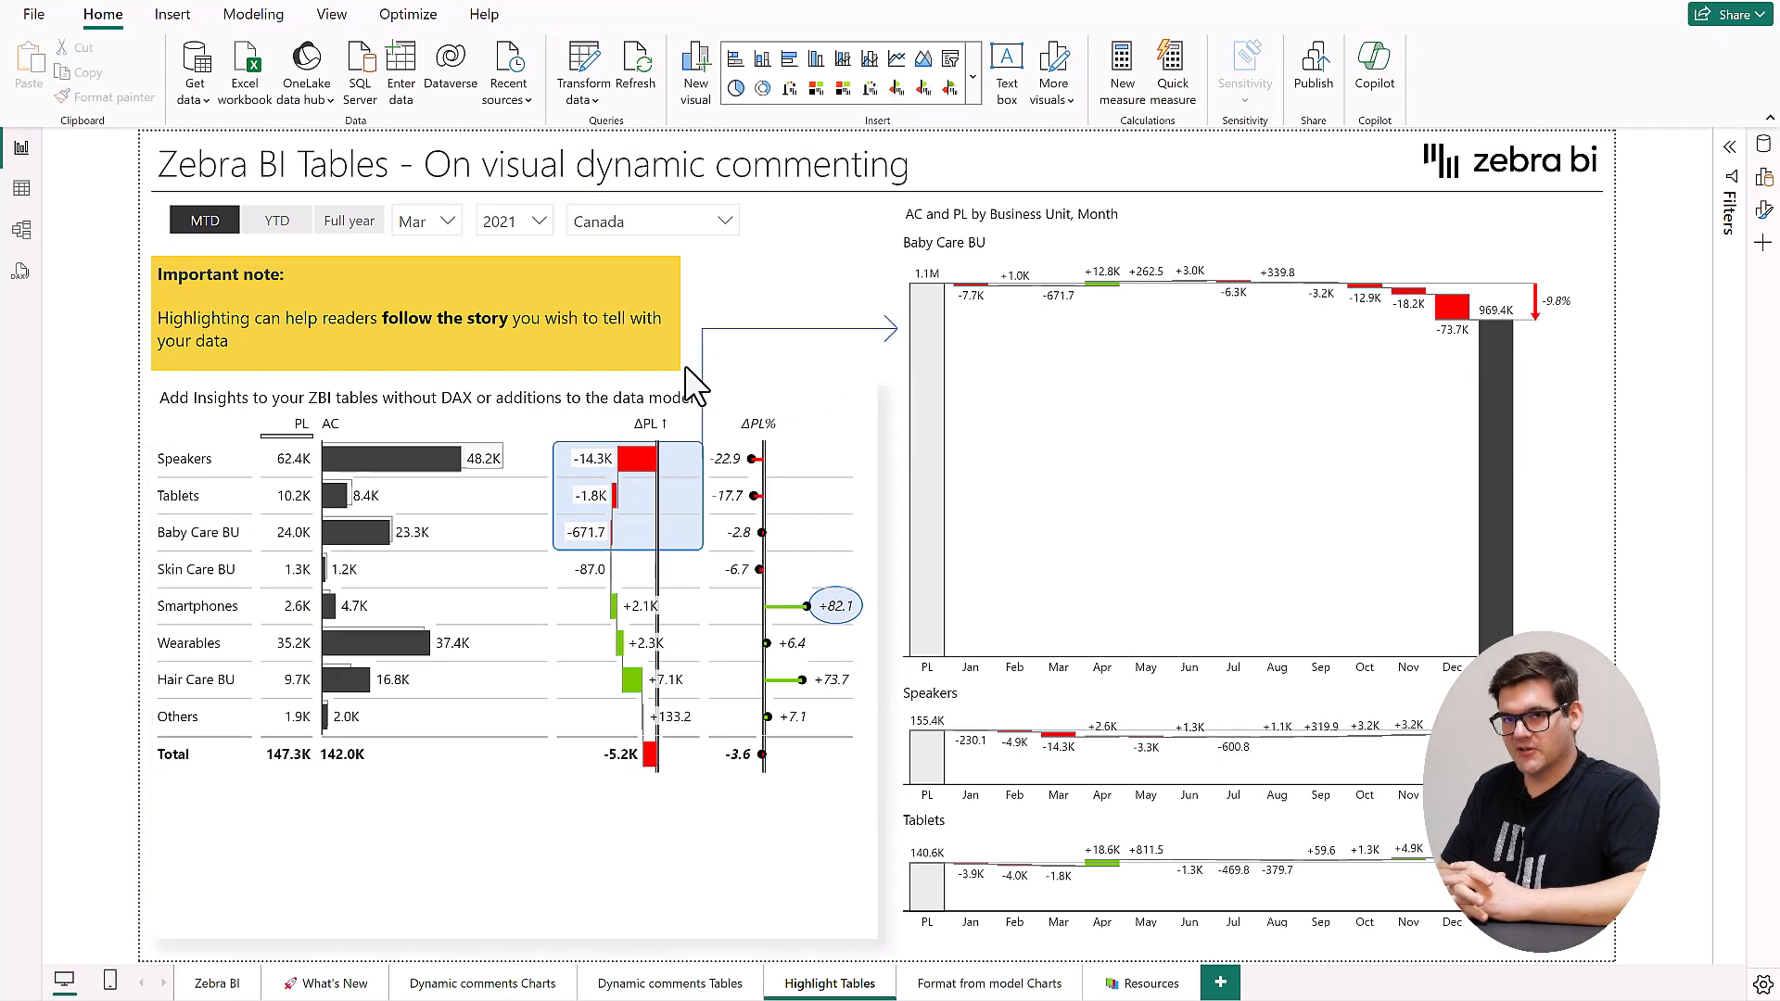
- Show Gross Profit on the dynamic comments charts page, then revert to Revenue
click(484, 982)
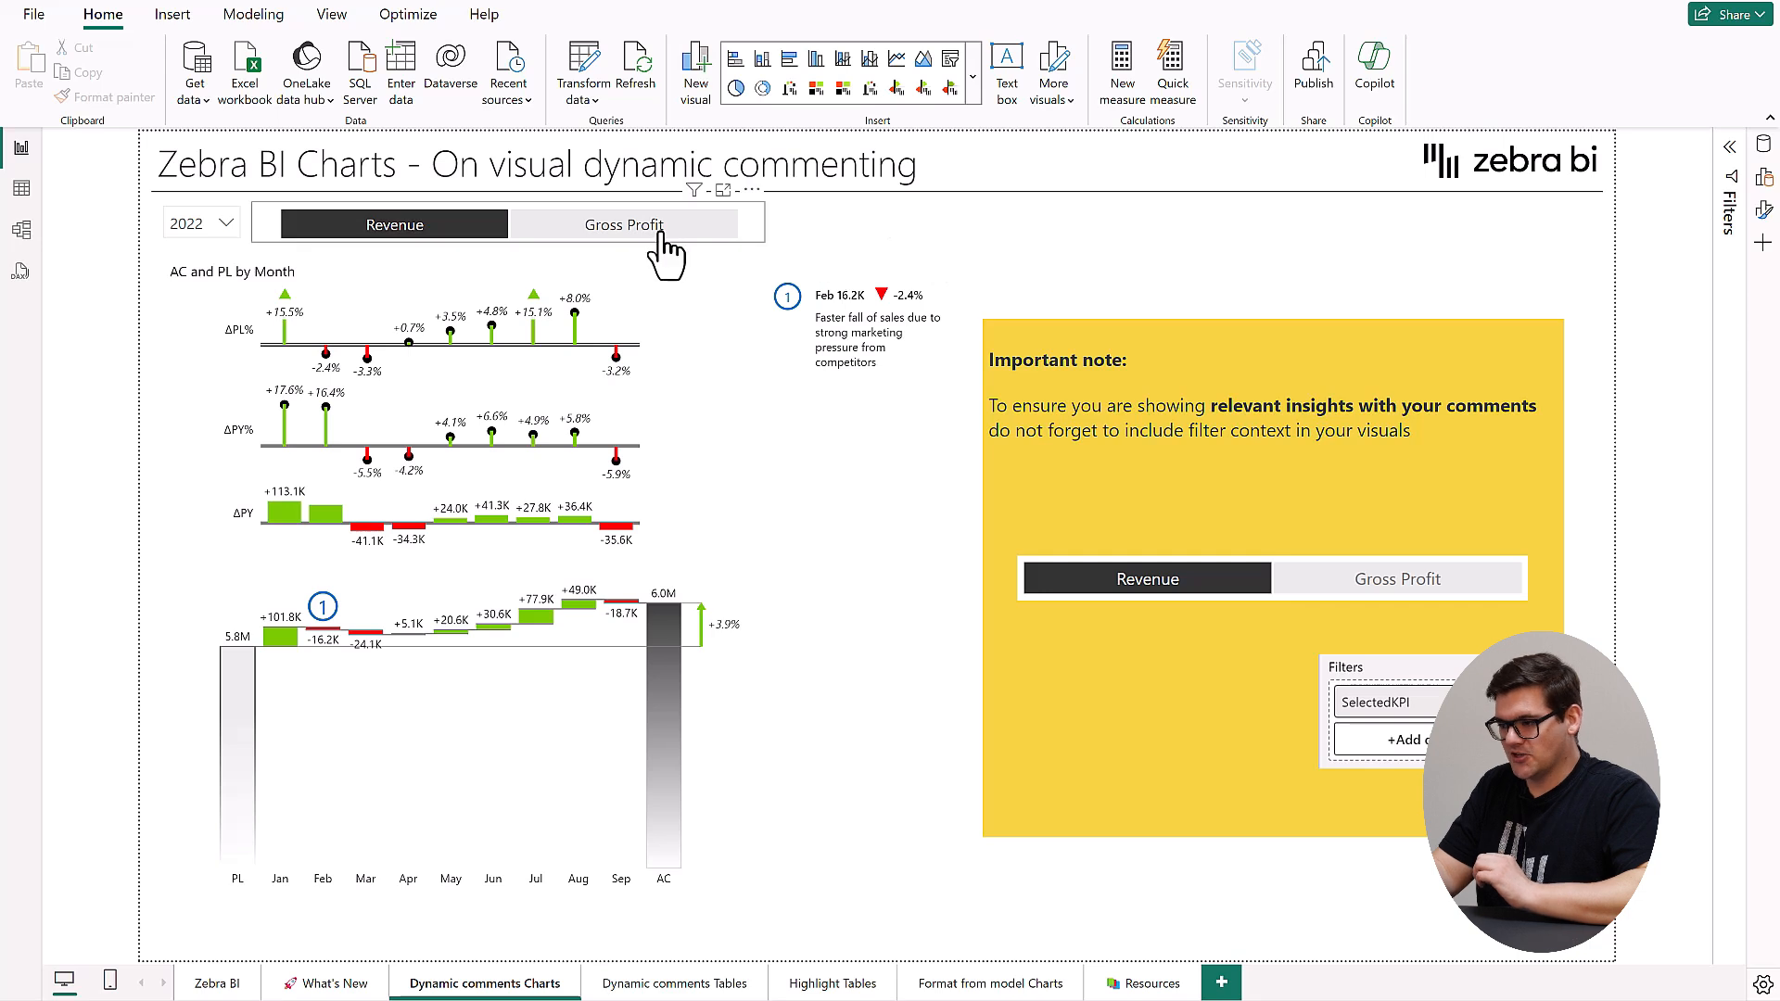
click(623, 224)
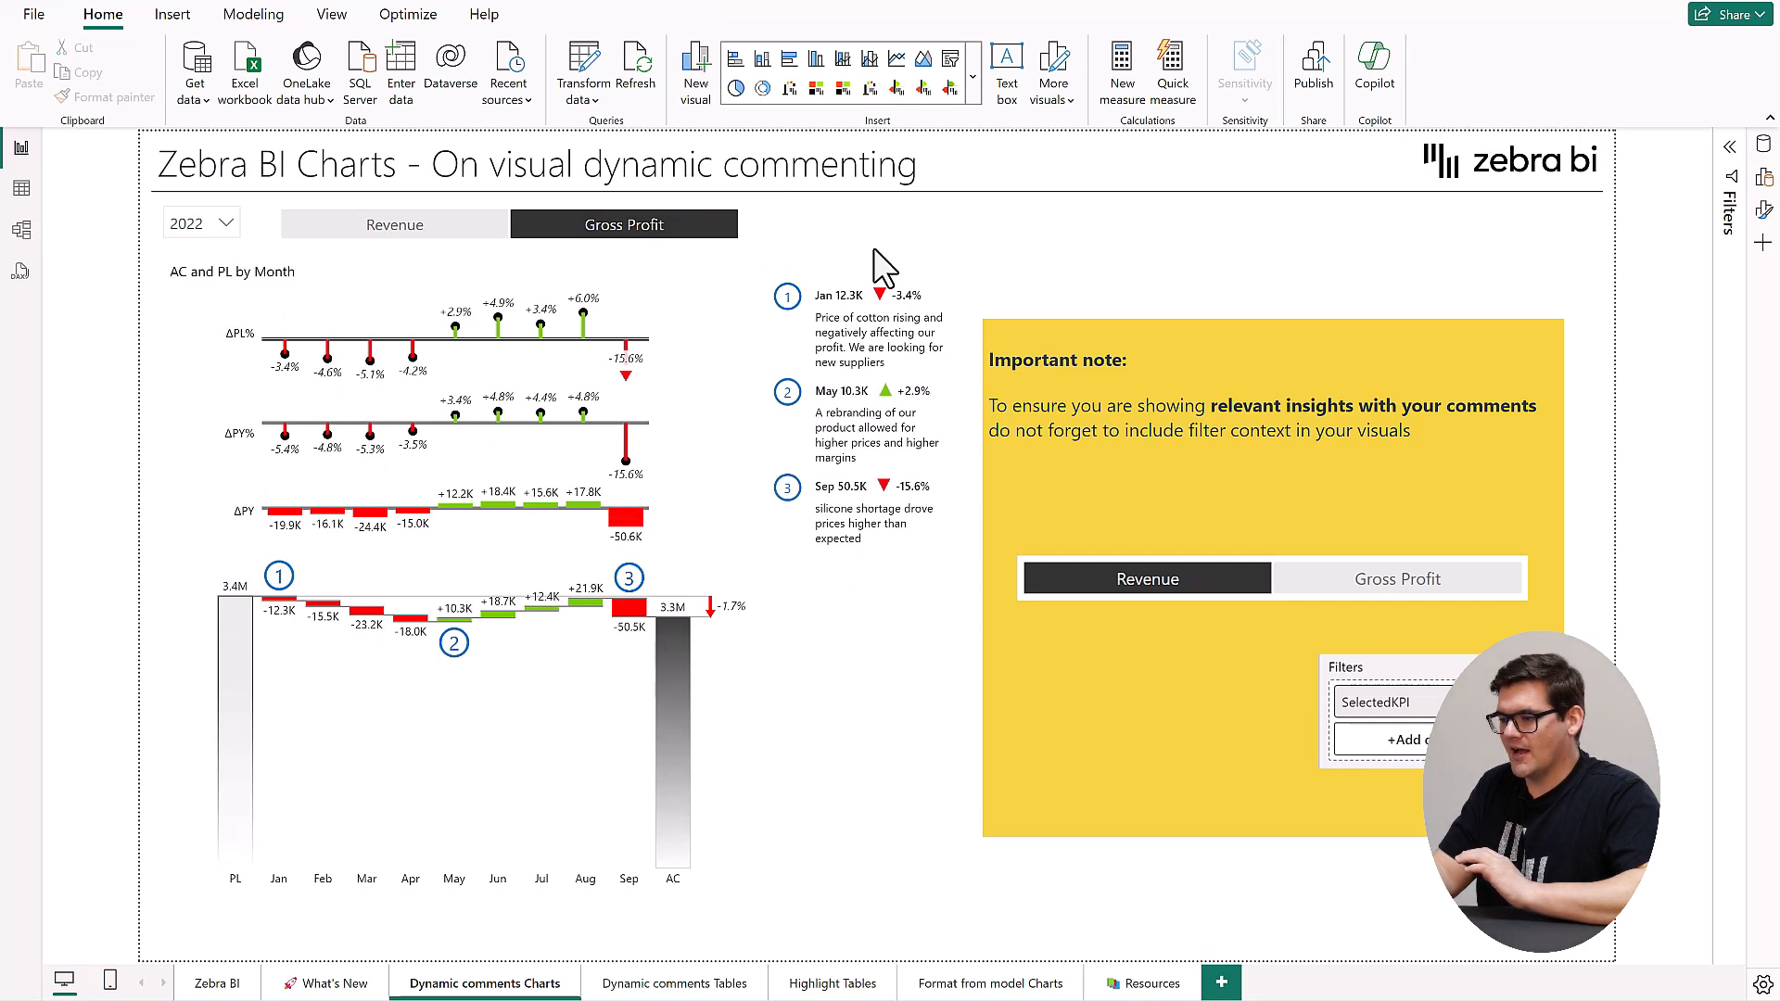
click(395, 224)
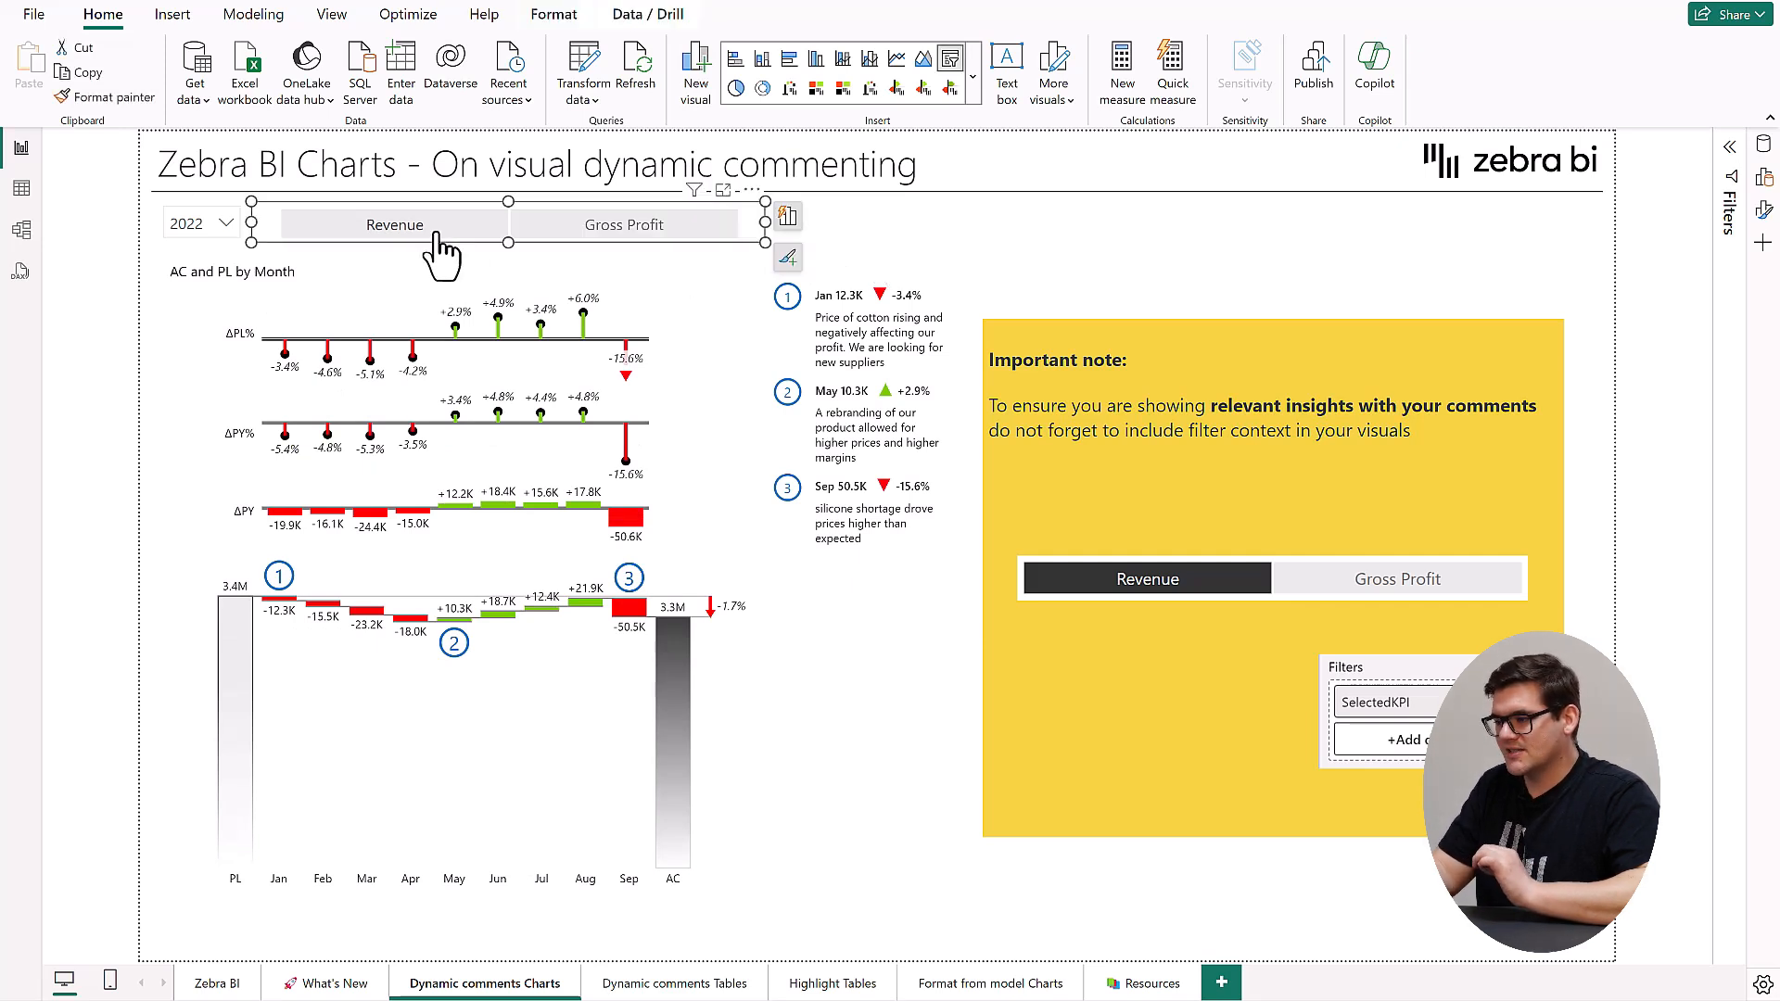
click(395, 225)
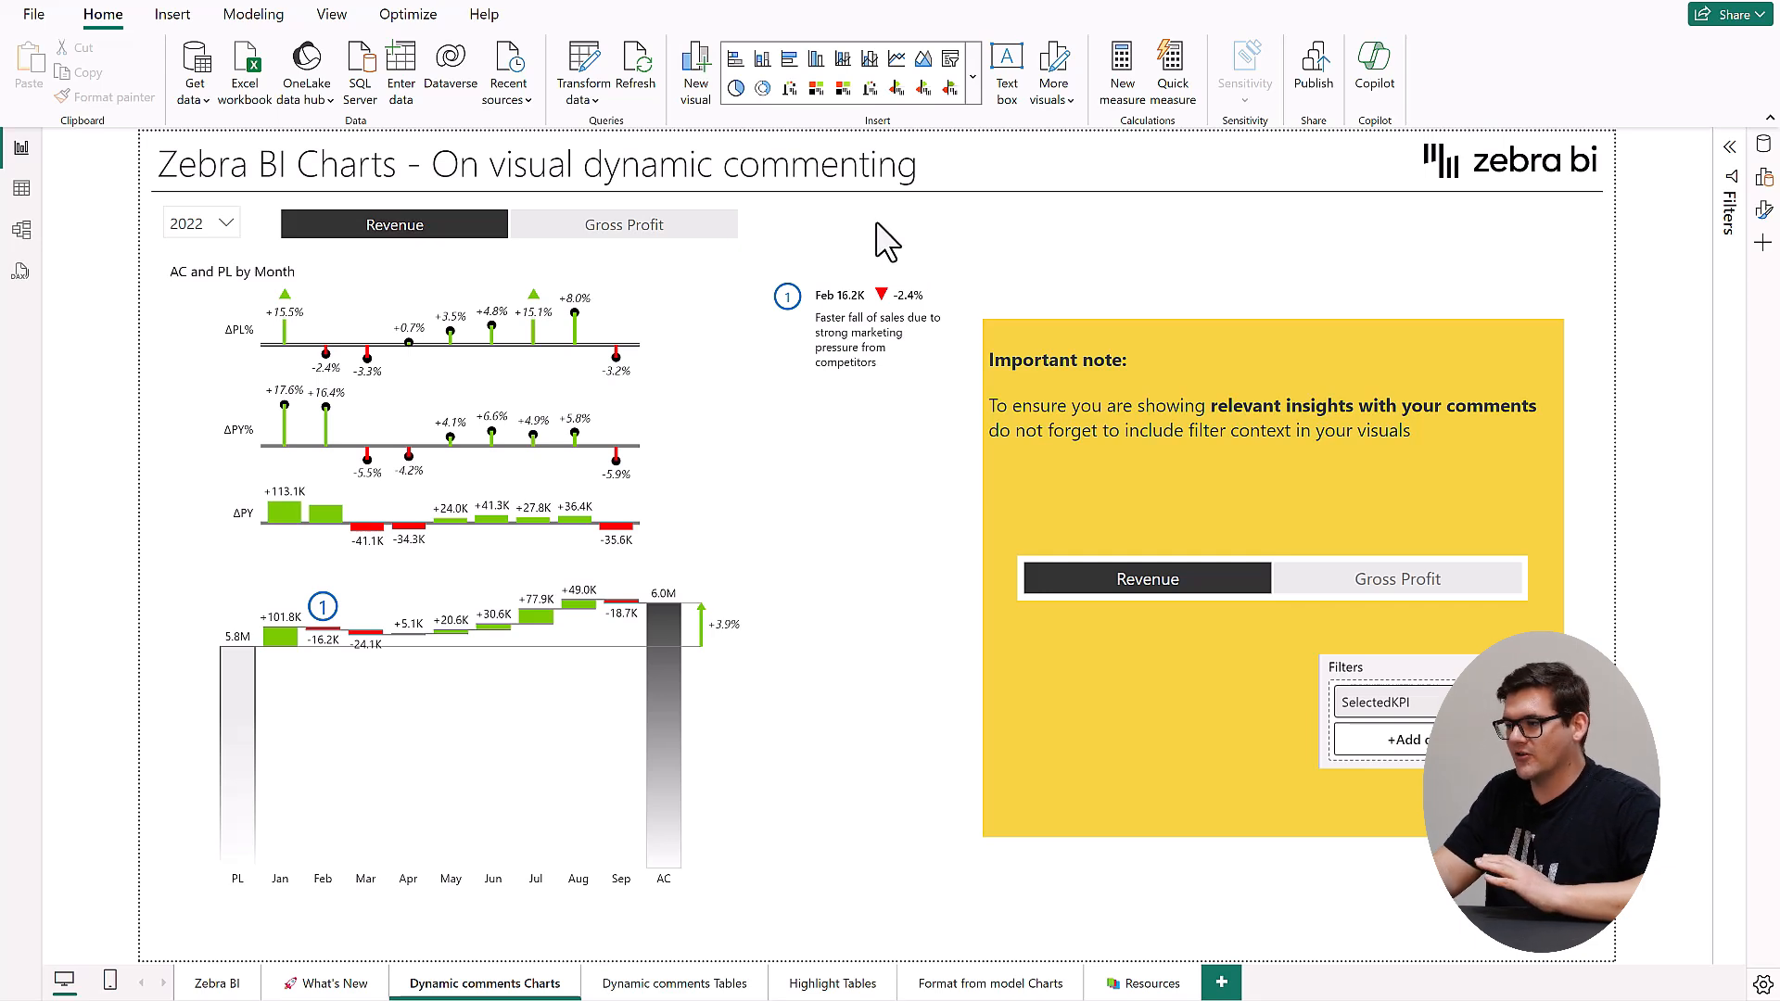
- Review the AC and PL by Month chart's field list, then show Gross Profit again
click(452, 490)
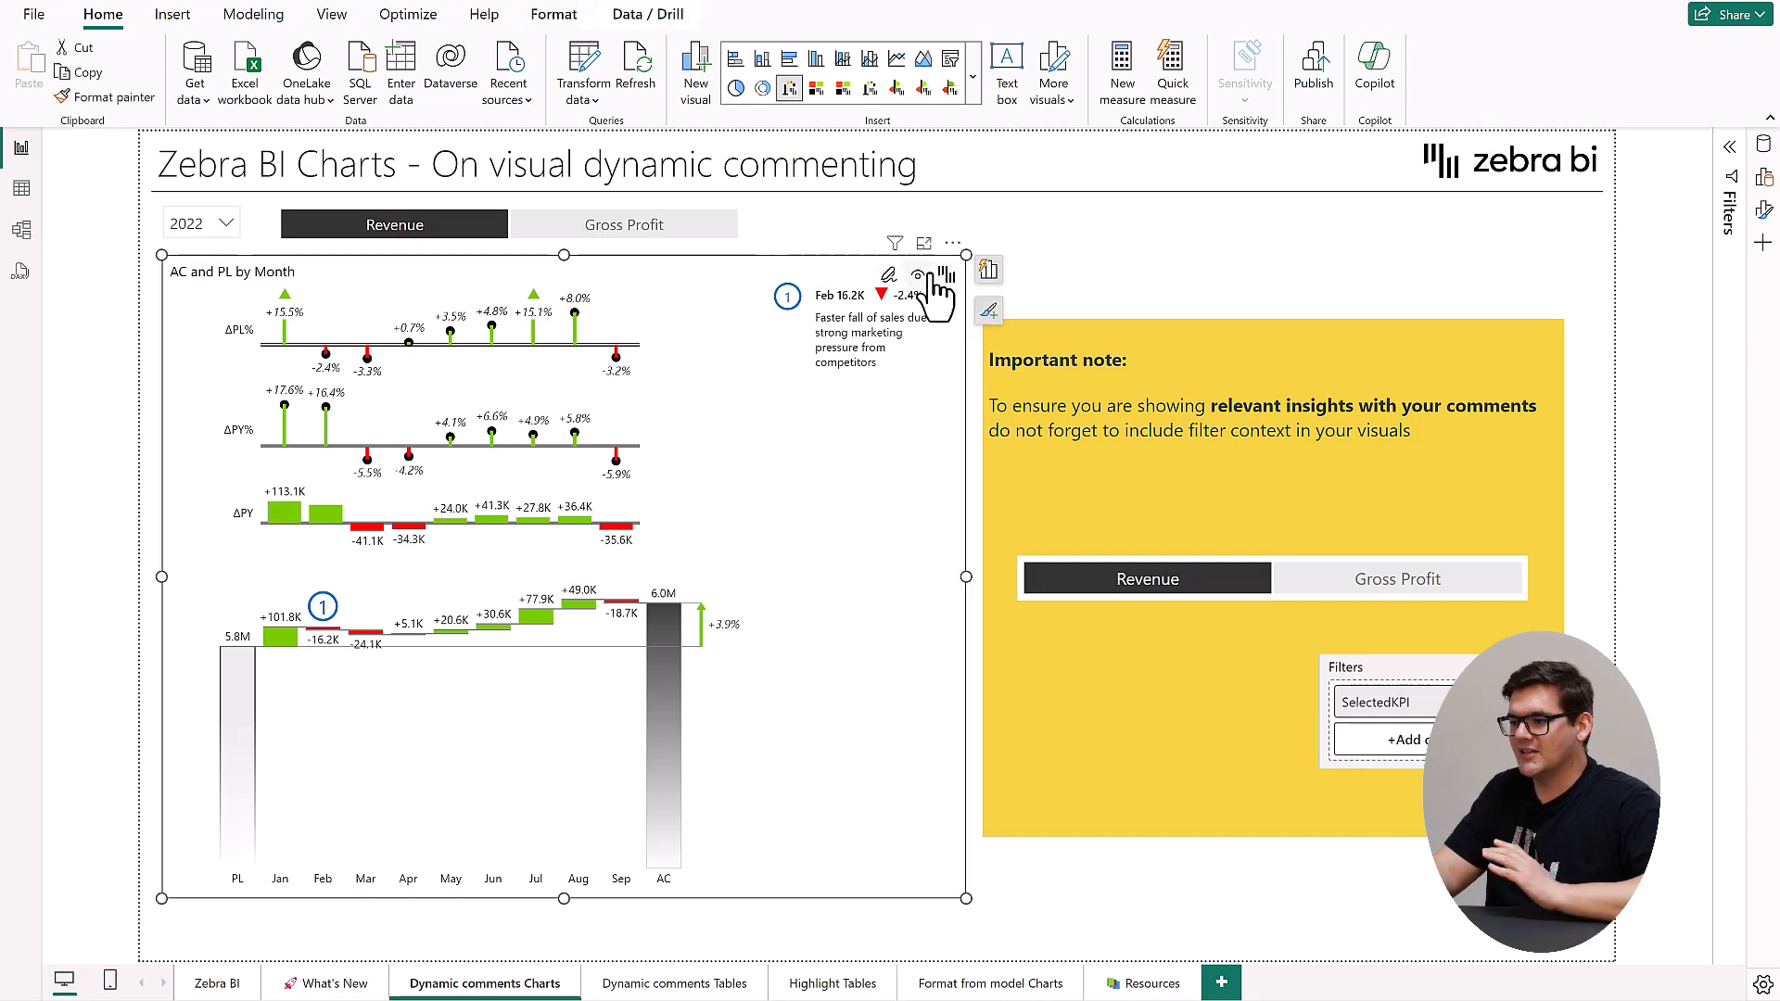
click(986, 270)
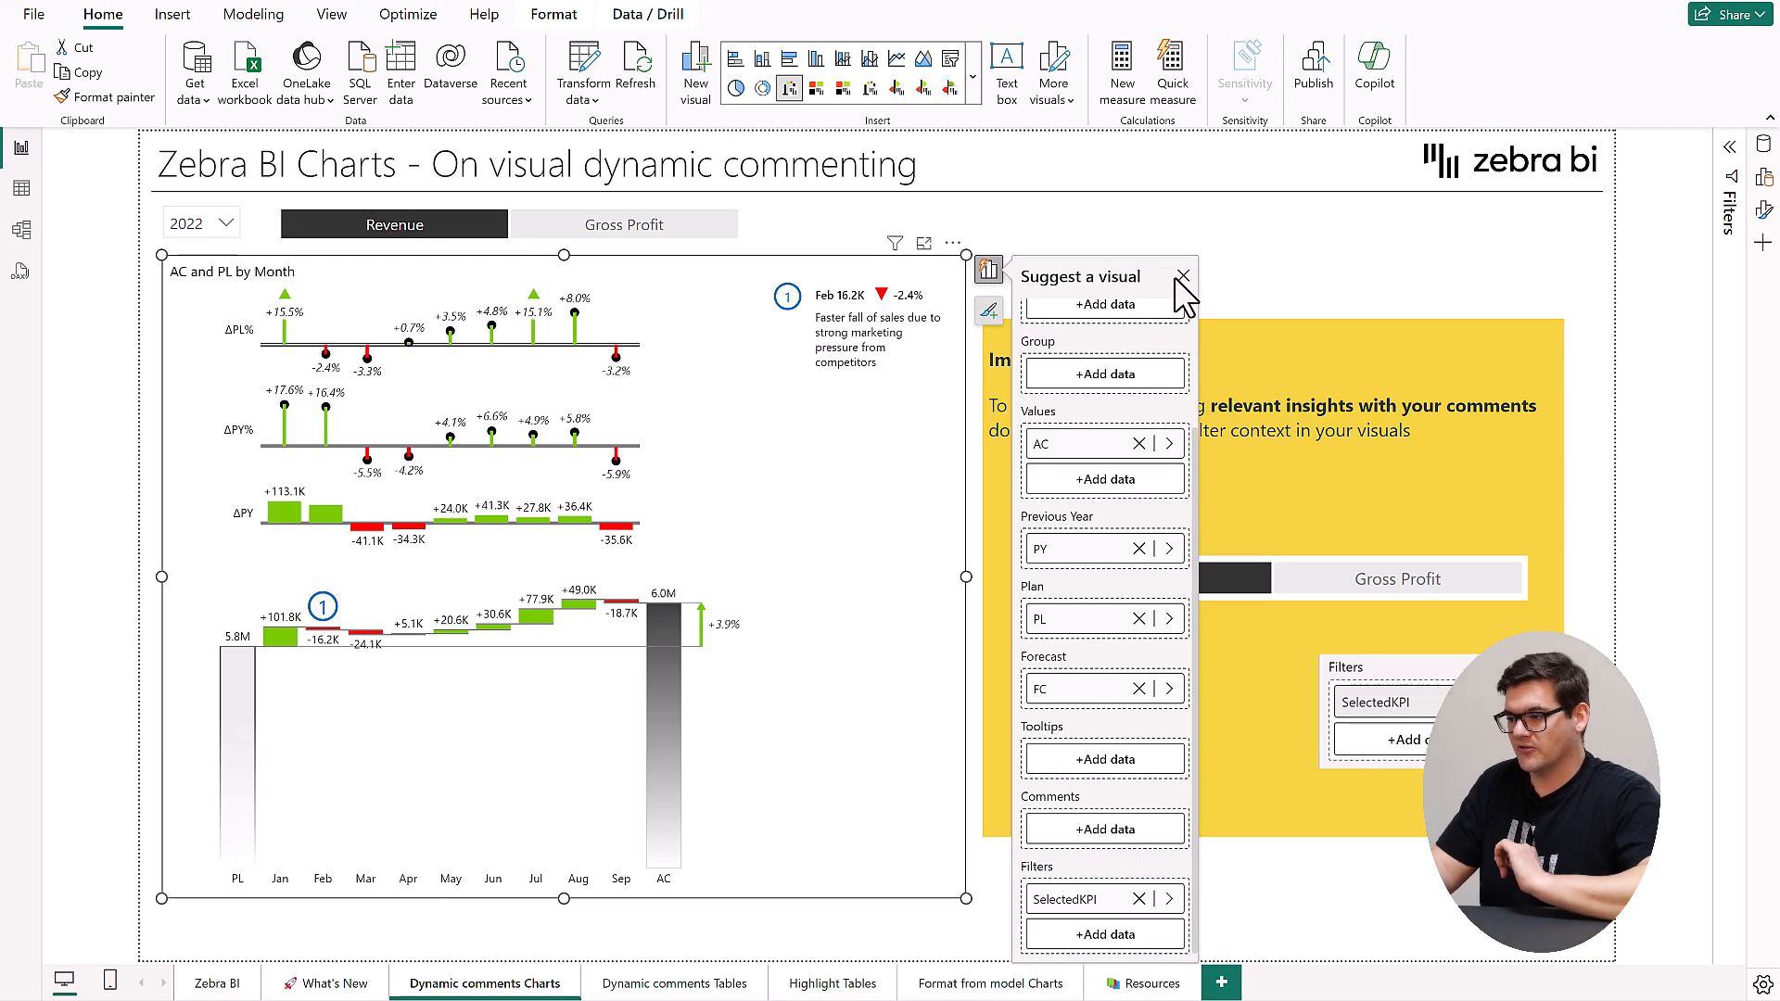
click(1183, 275)
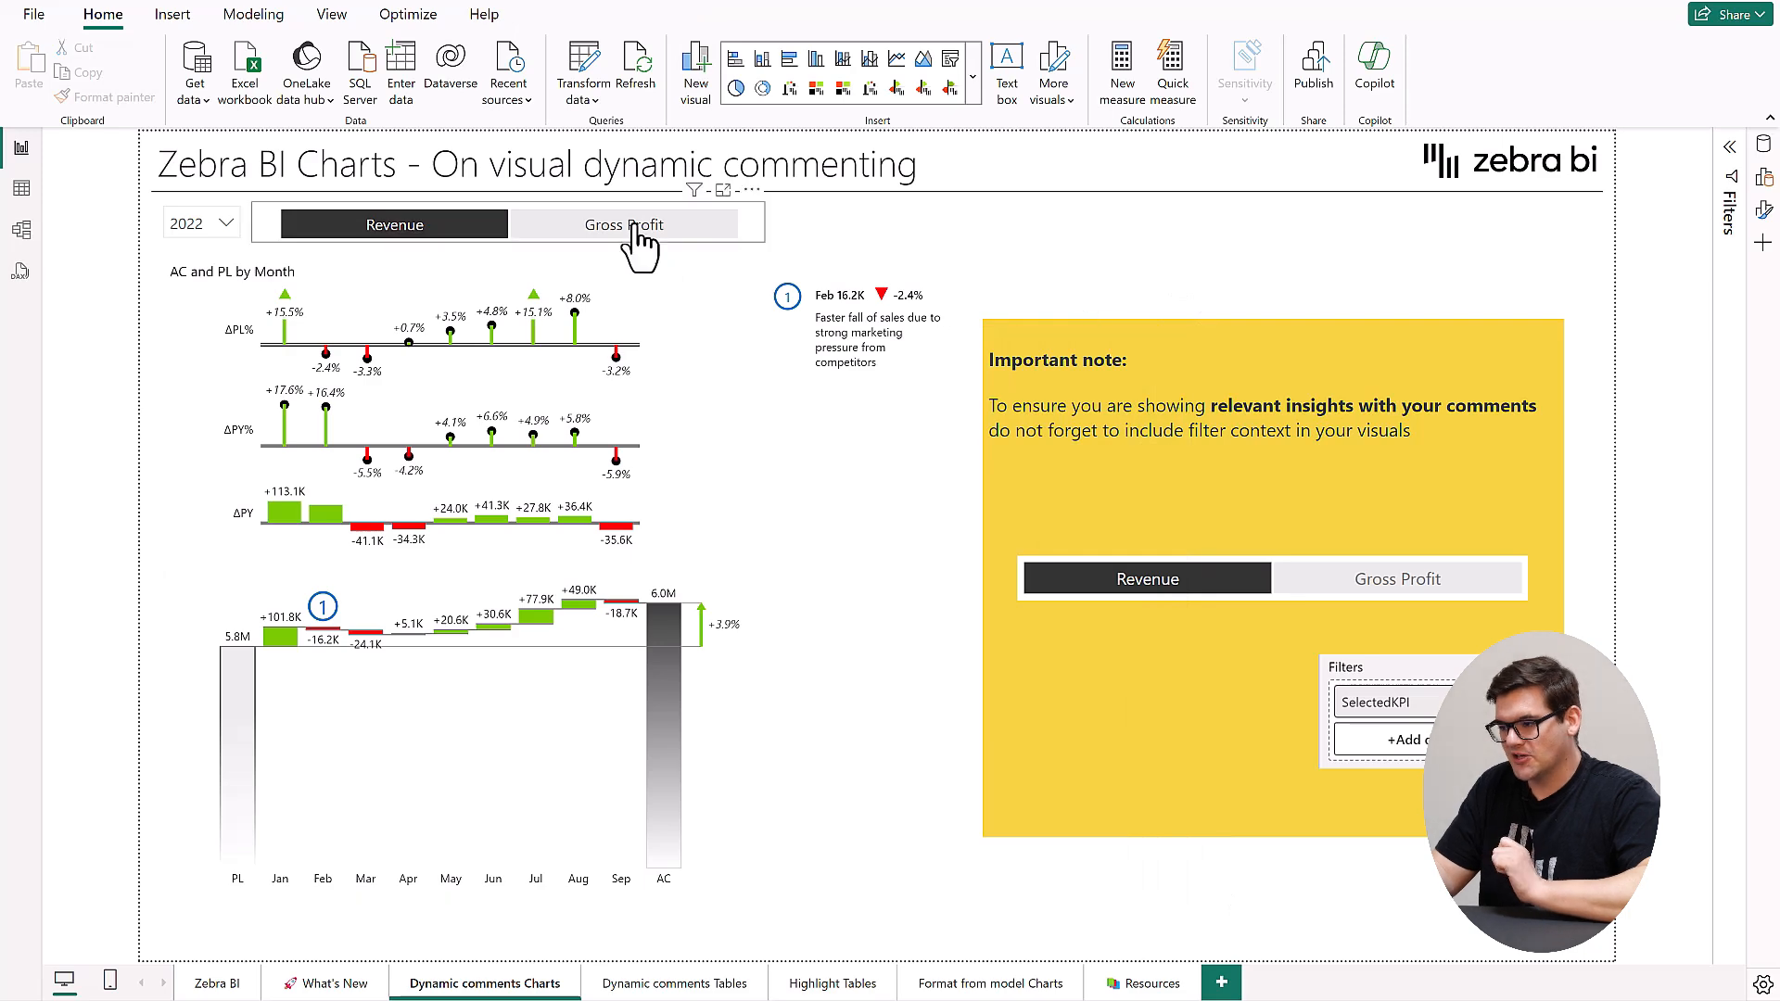
click(623, 224)
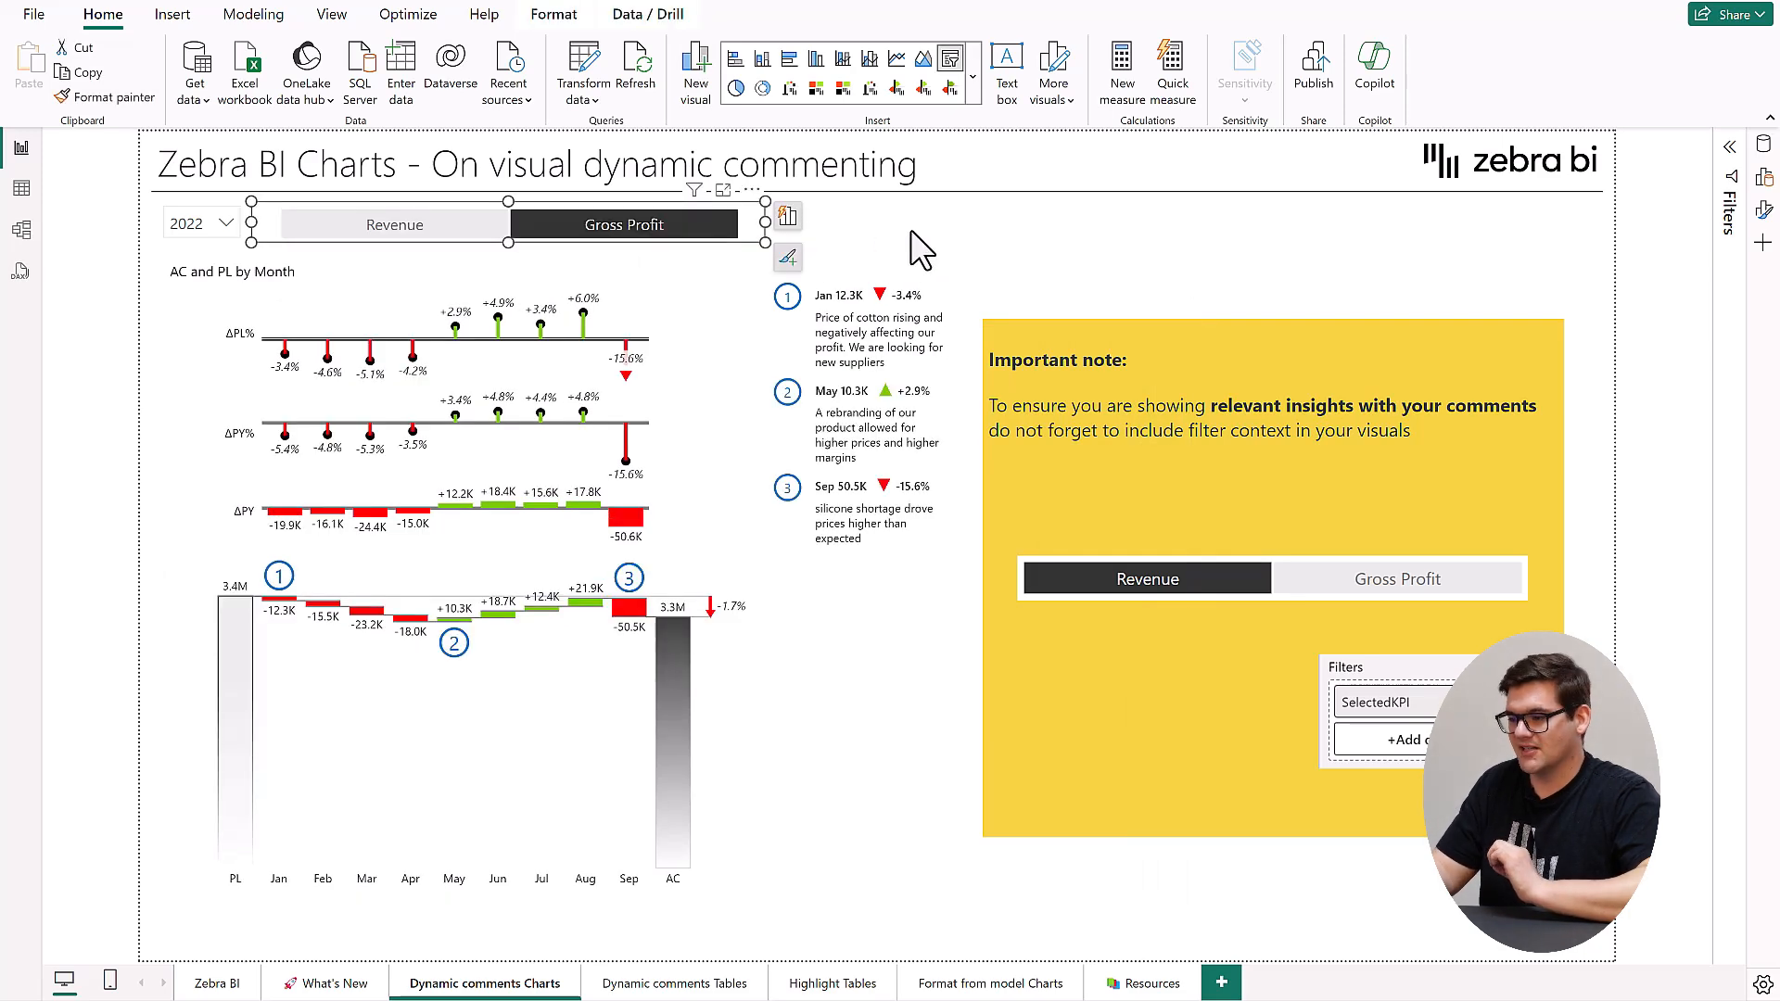
- On the What's New page, cycle the region slicer through Europe, Asia & Pacific, back to North America
click(334, 982)
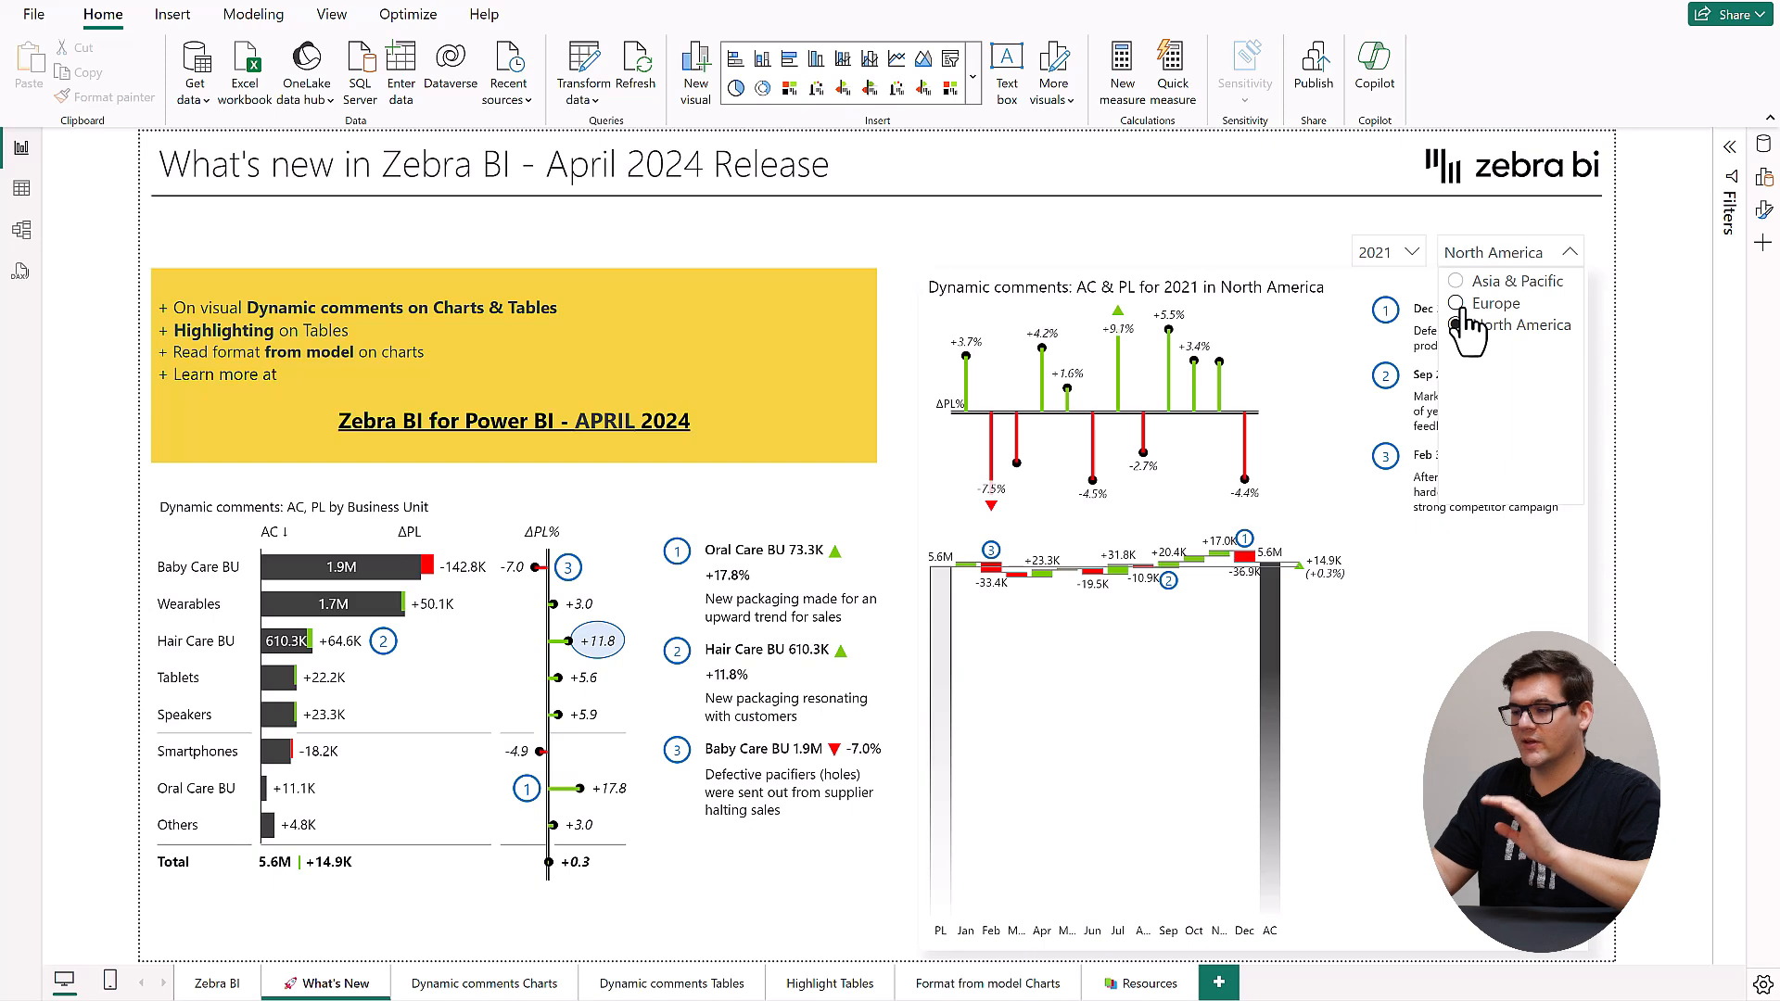
click(1498, 304)
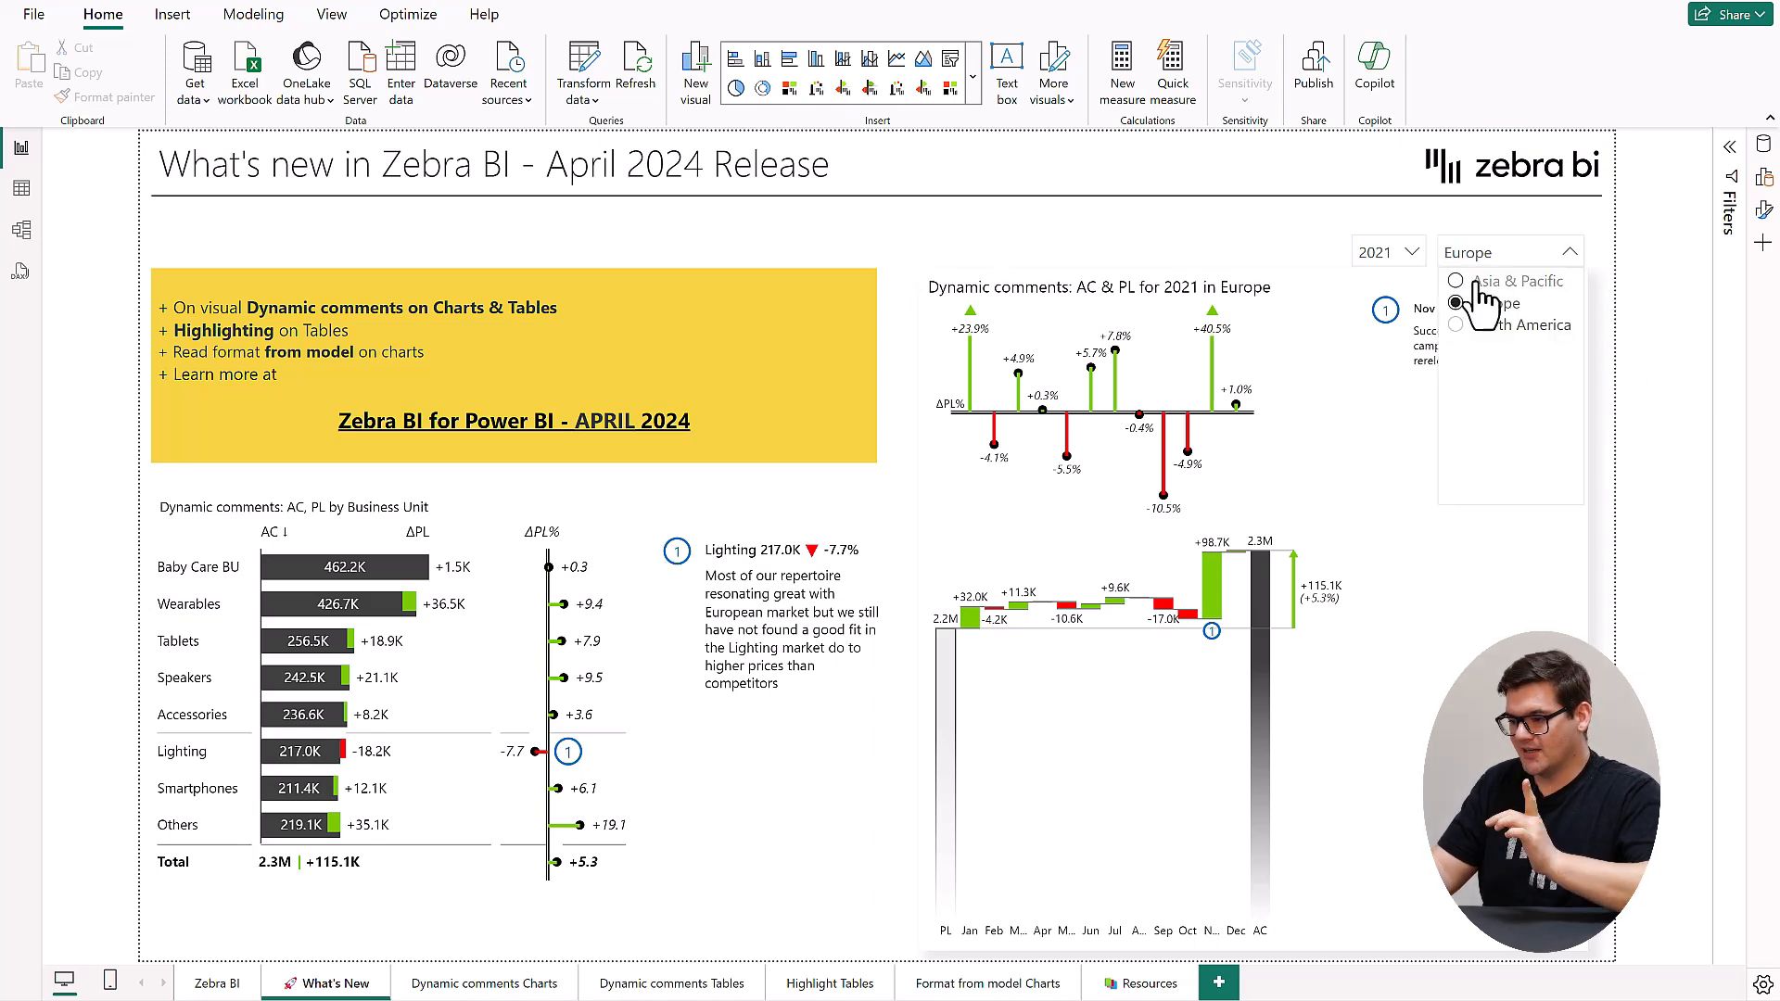
click(1454, 282)
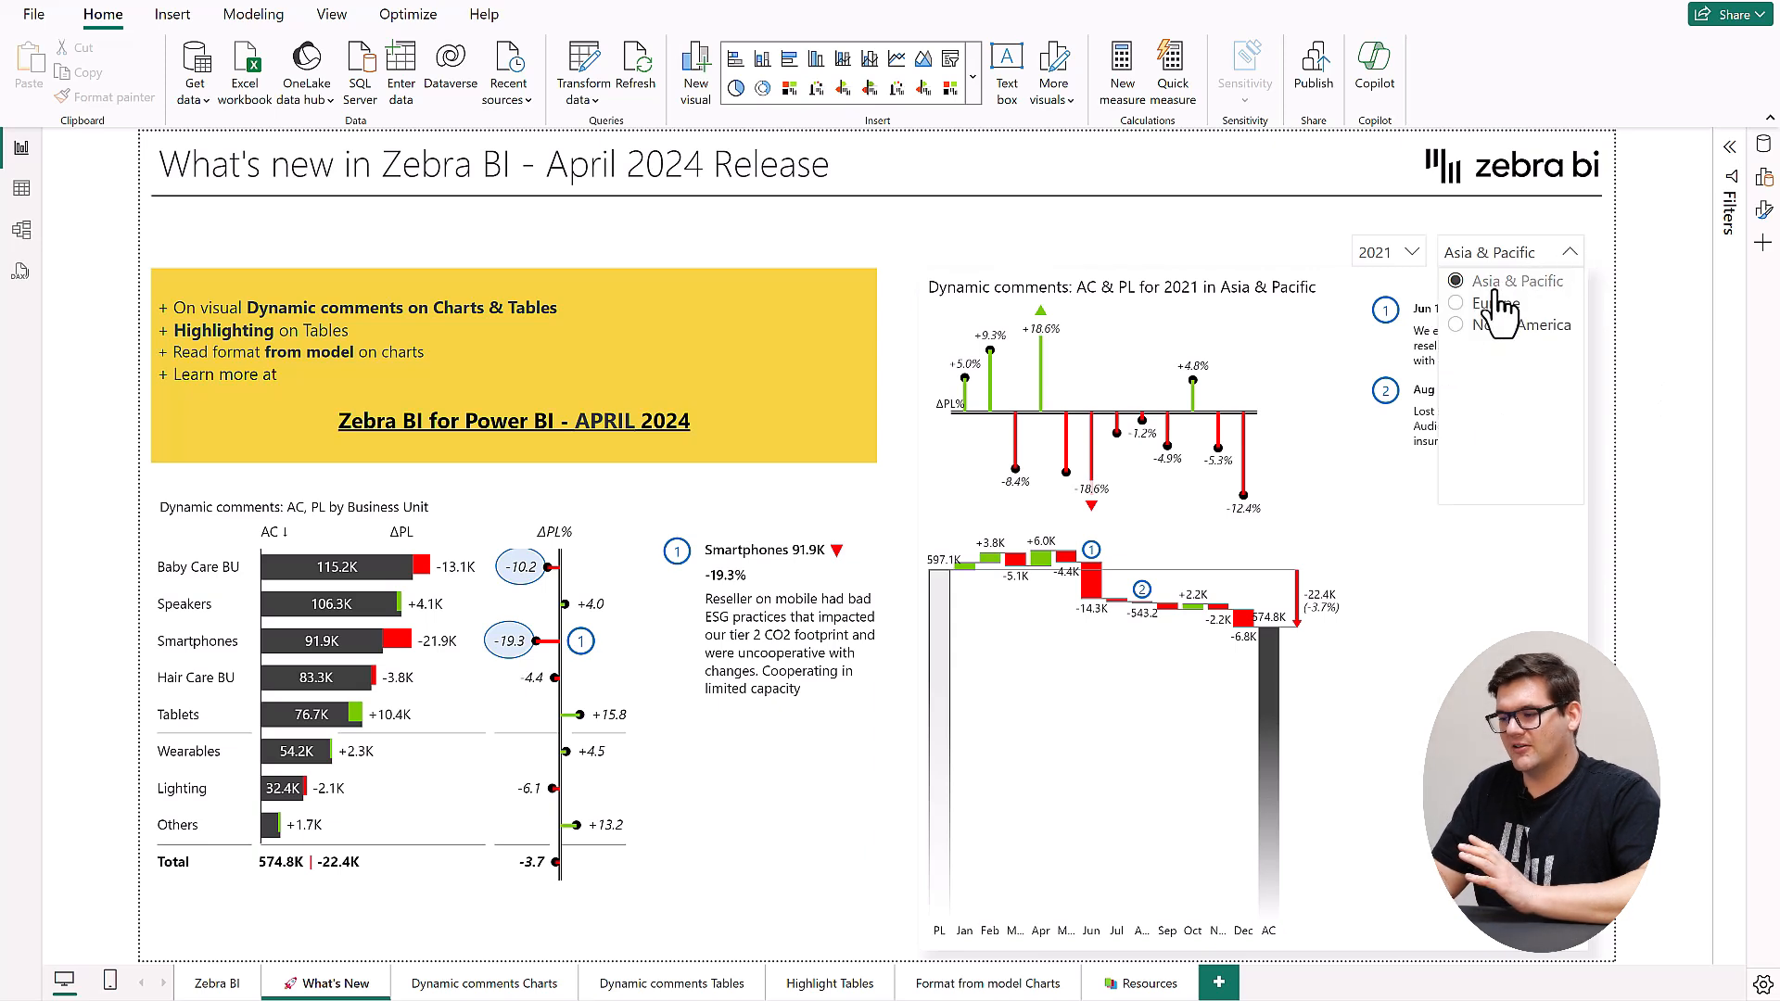
click(1517, 324)
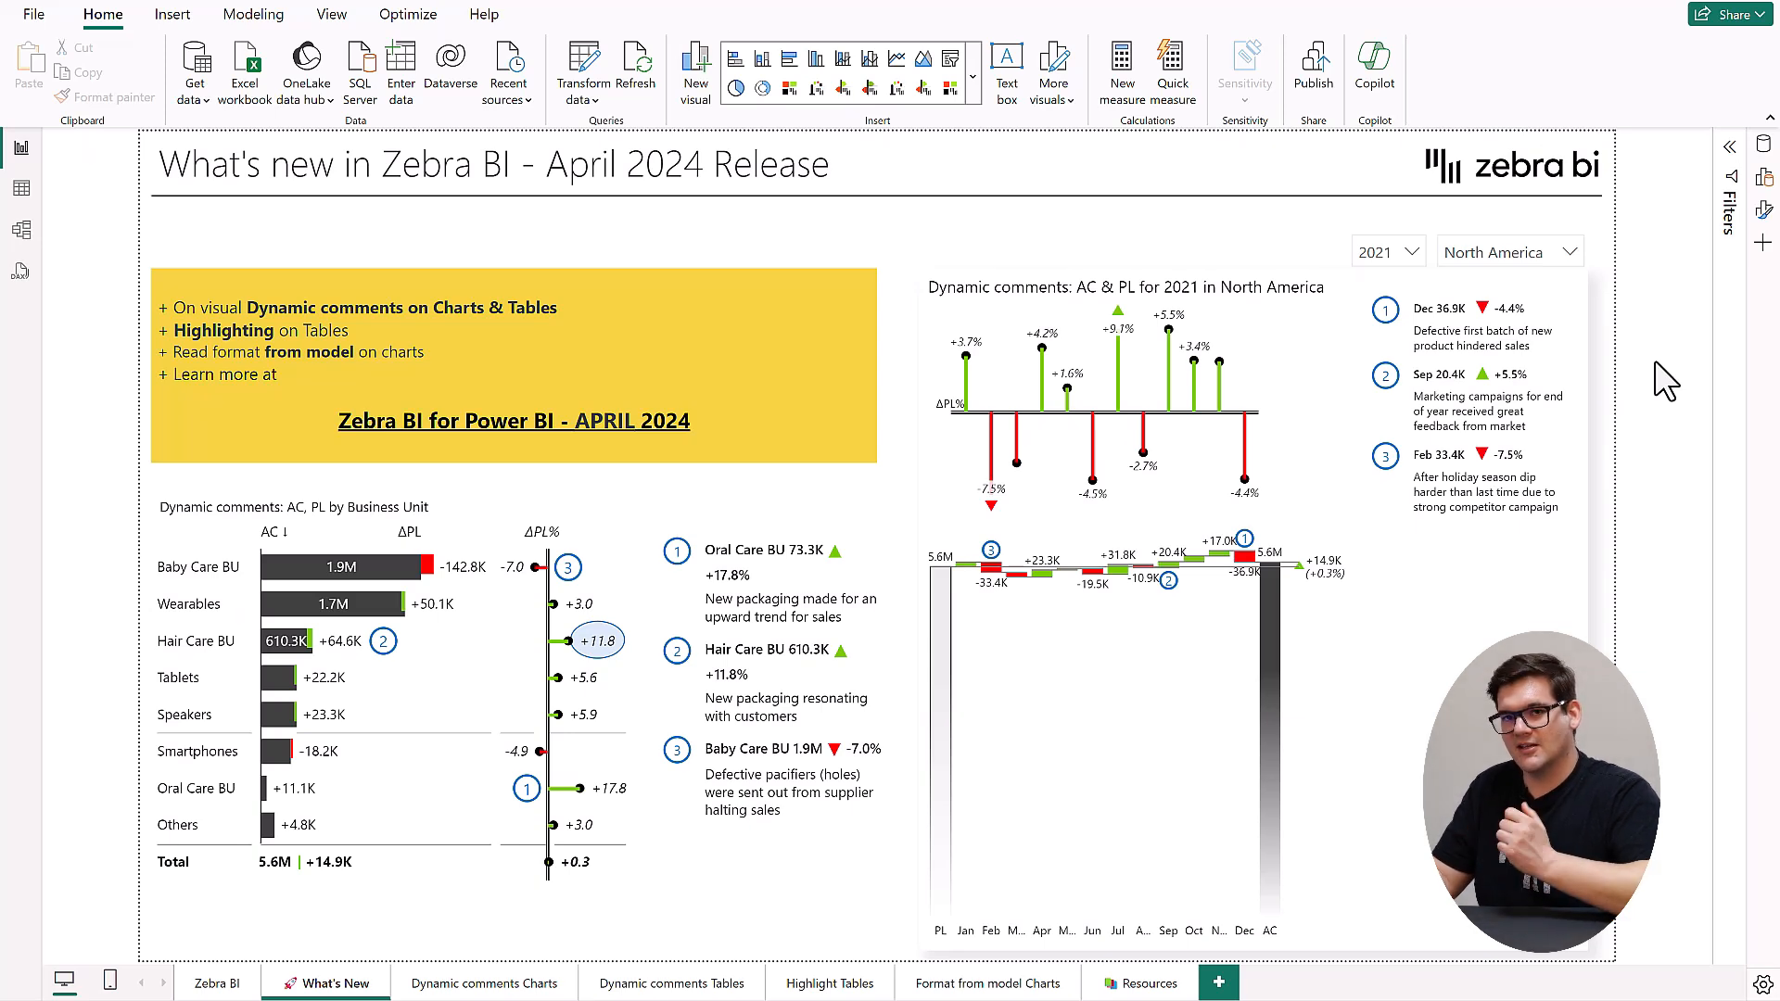
- On the Format from model Charts page, reach the chart's Data labels formatting settings
click(988, 983)
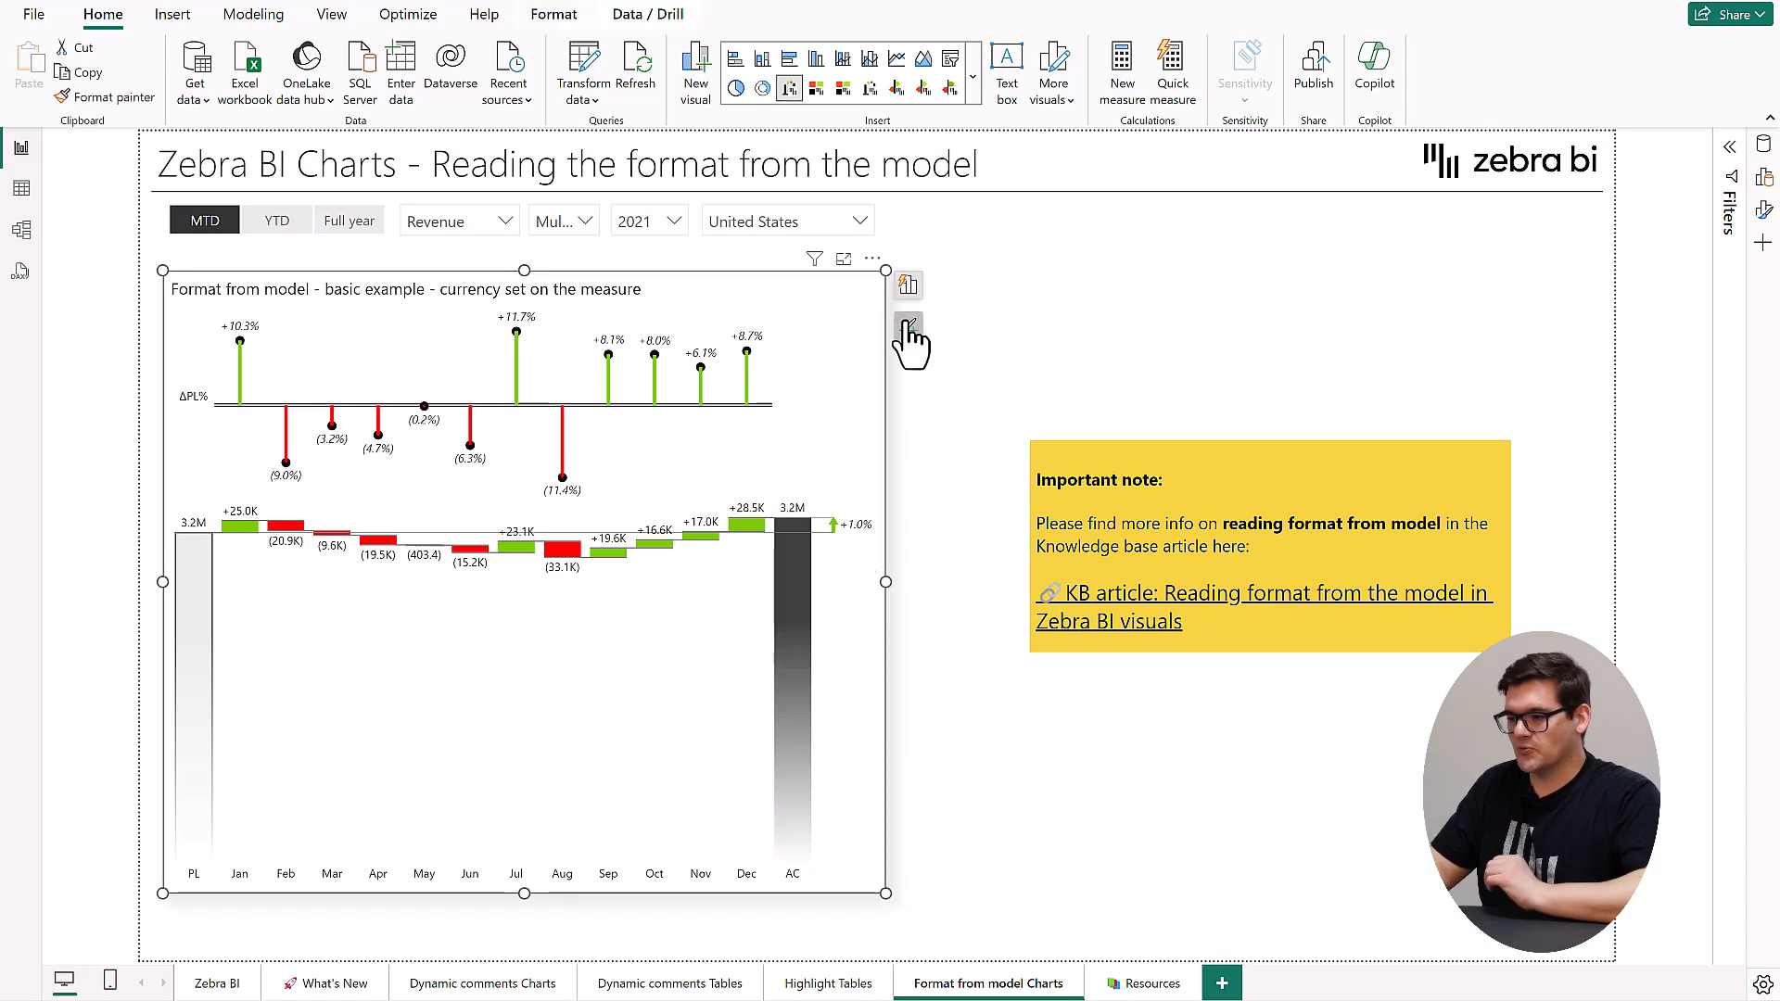
click(907, 325)
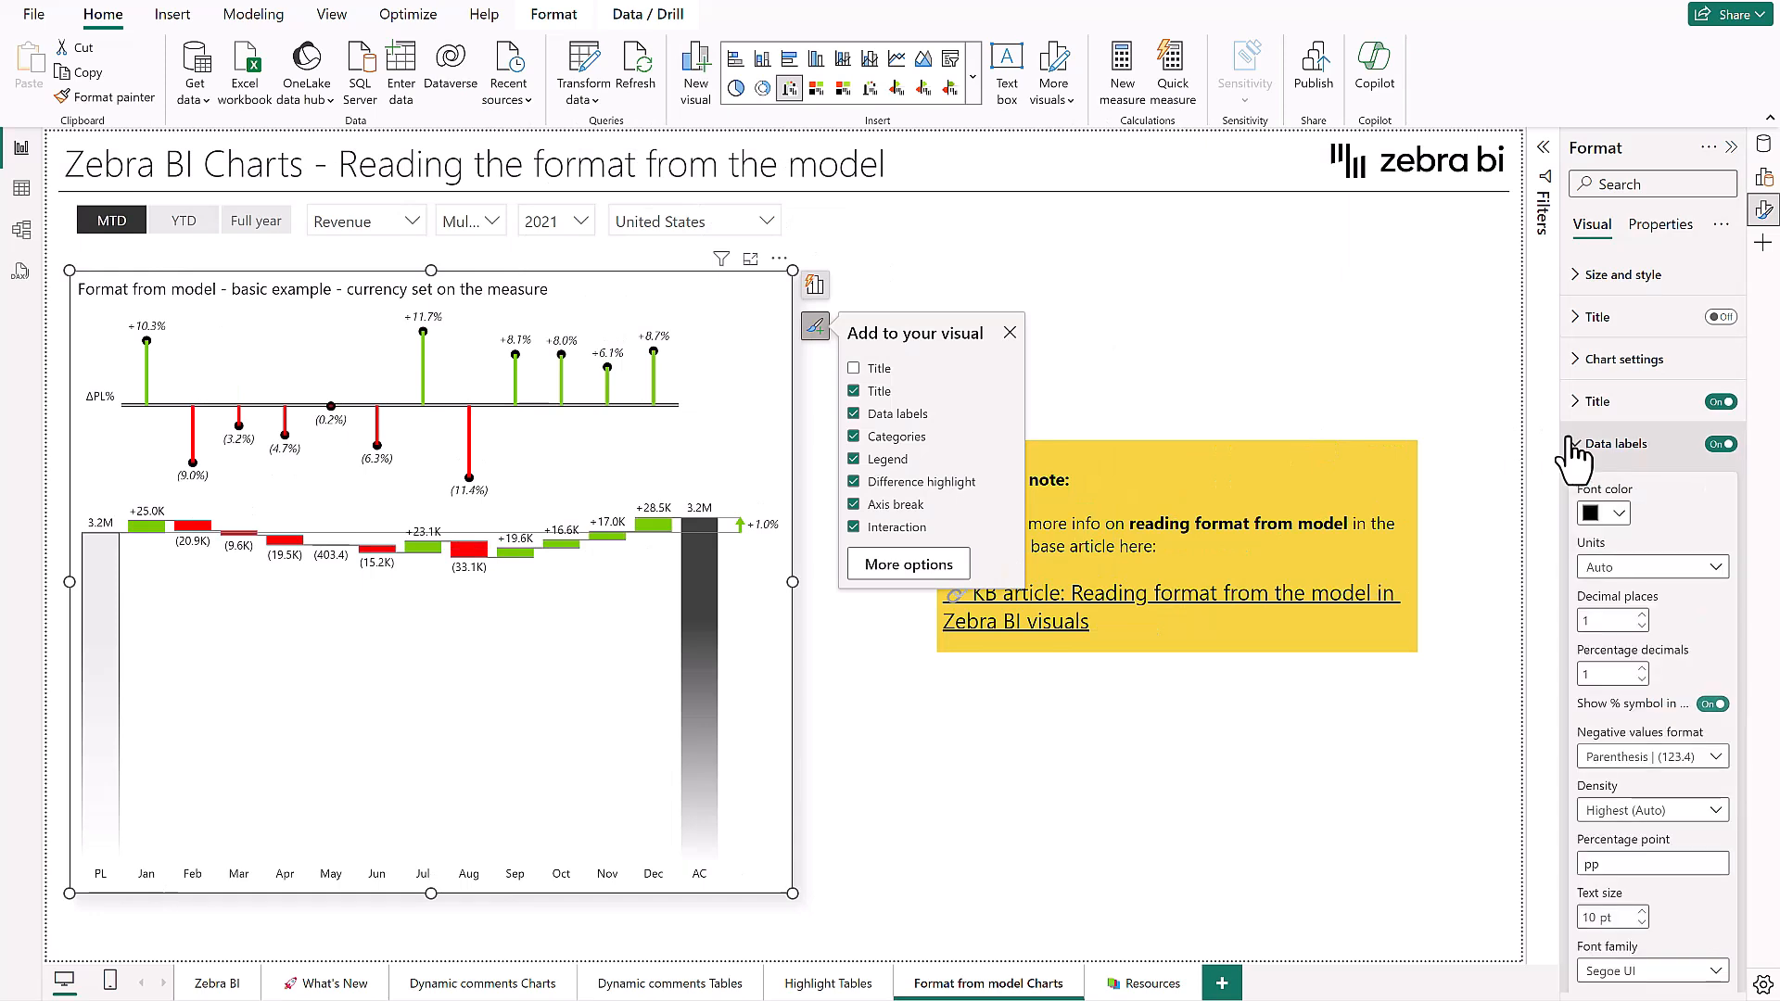
click(1652, 568)
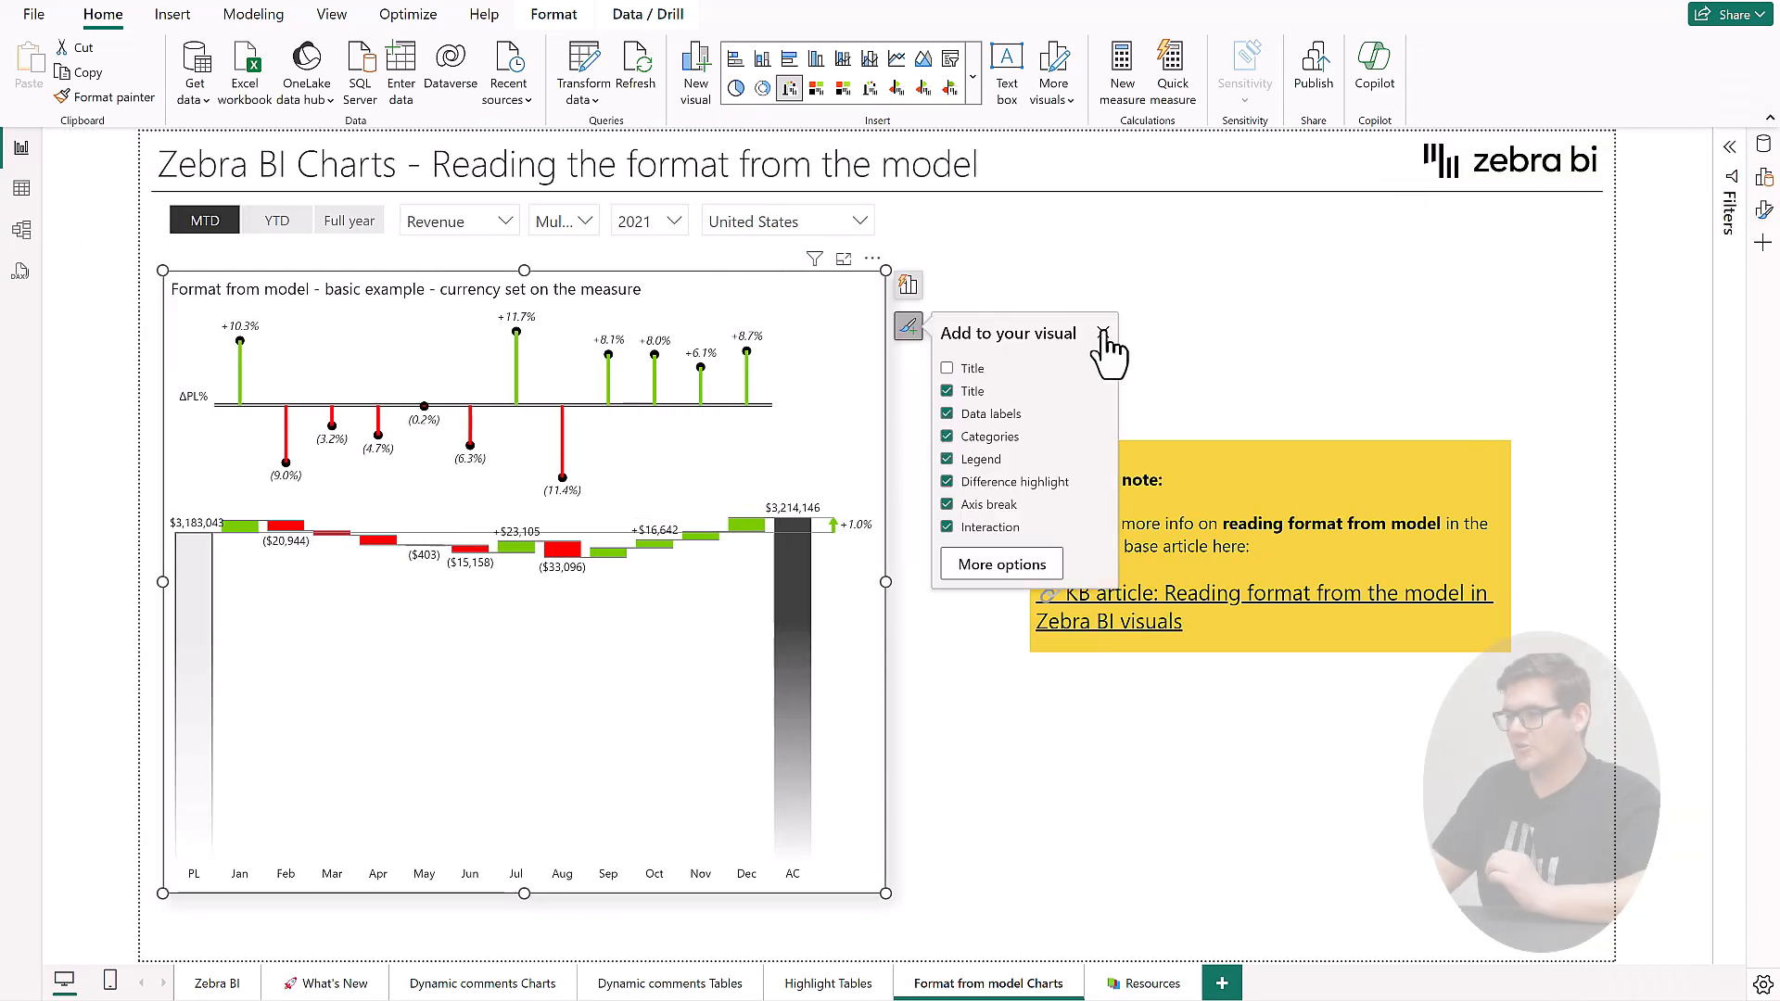
- In Model view, search '$' and show the AC (in $) measure's definition
click(1105, 334)
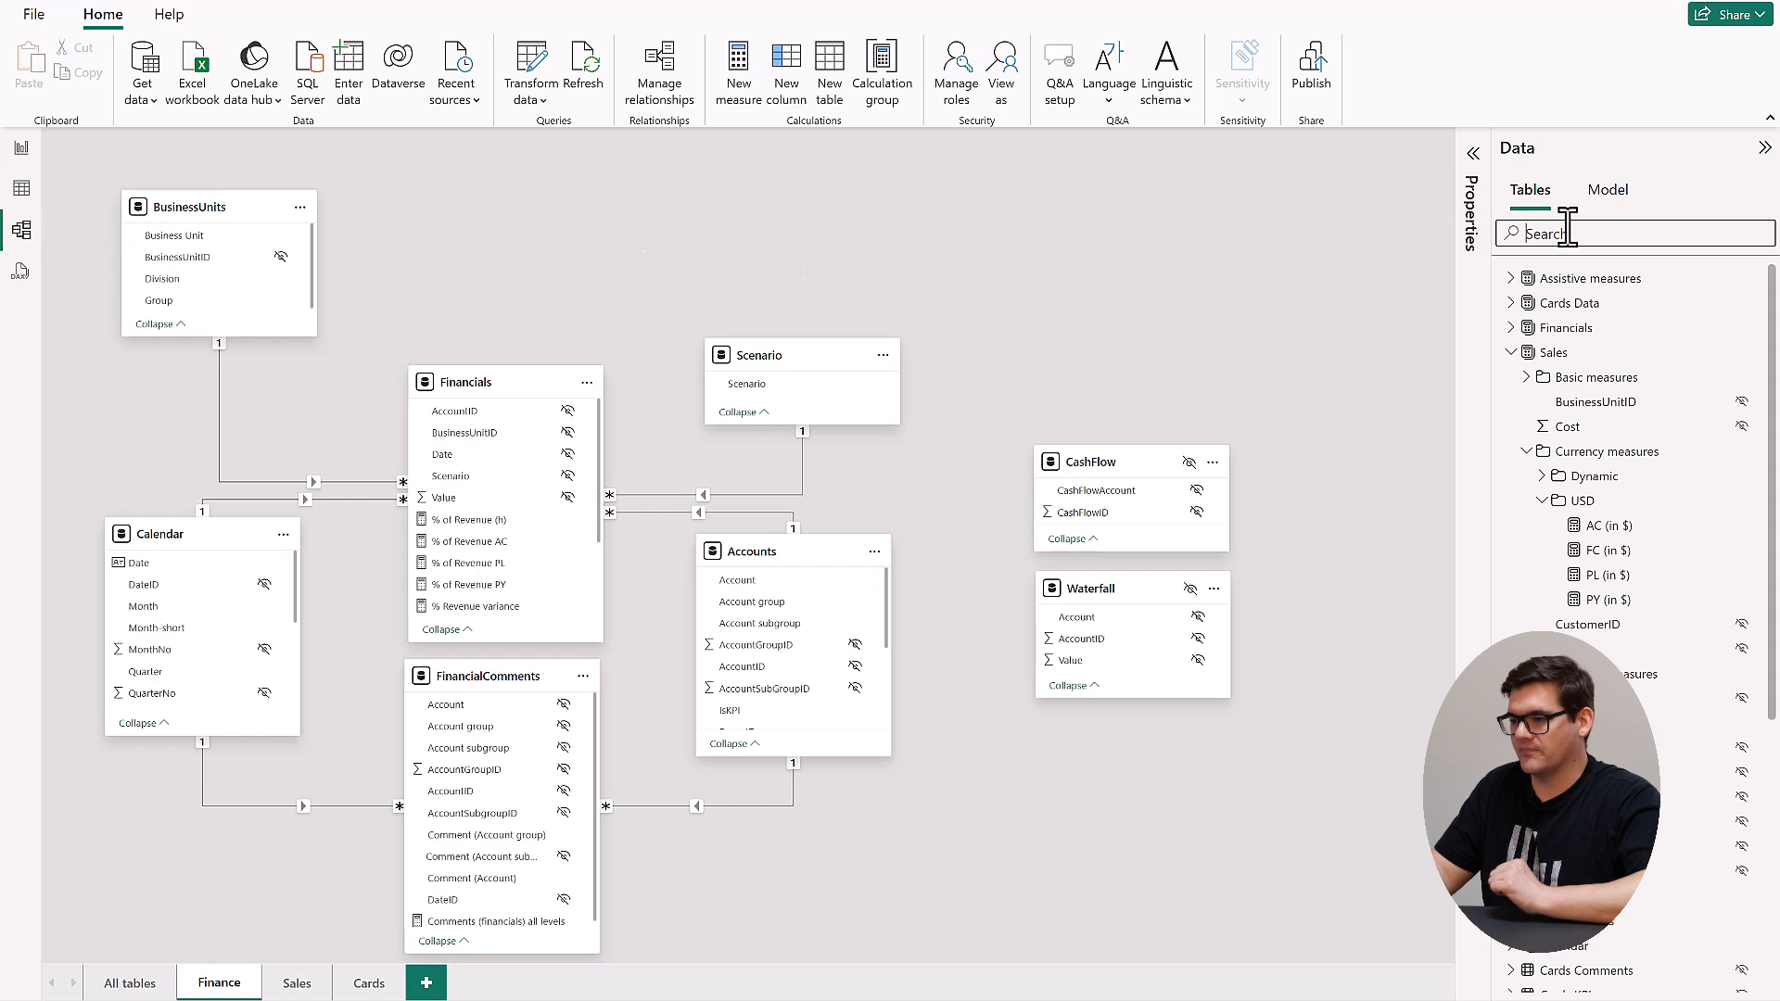
text($)
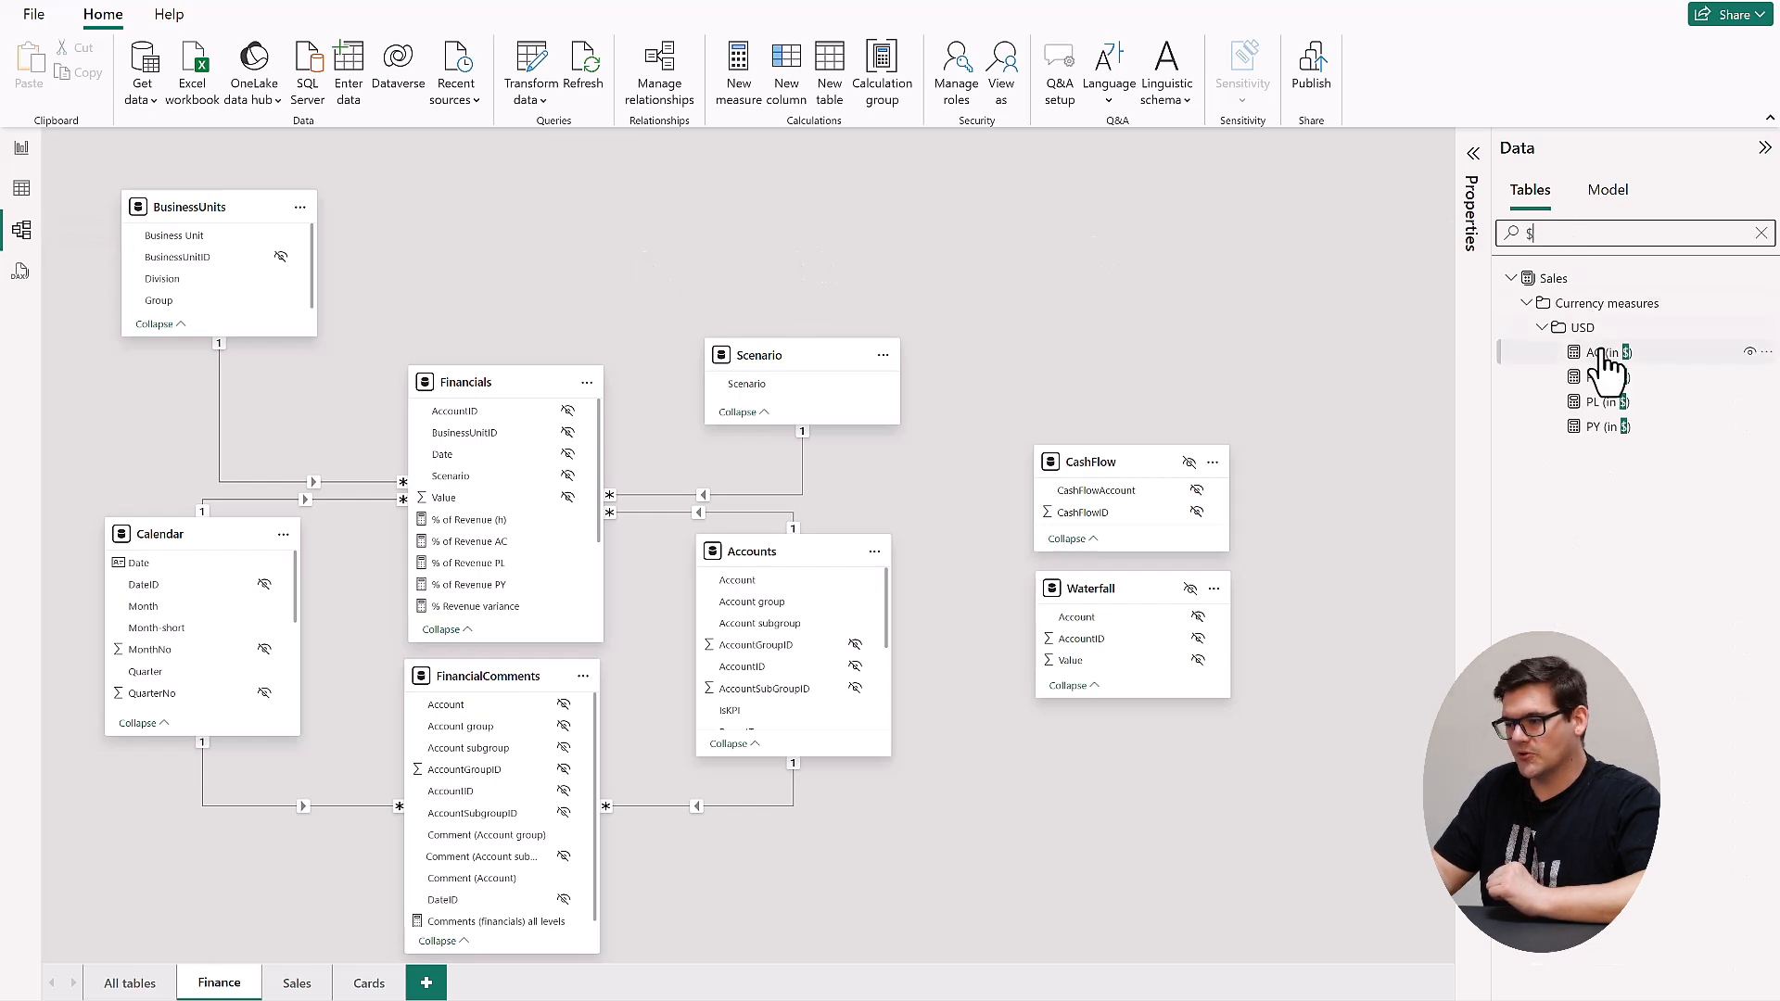
click(1602, 352)
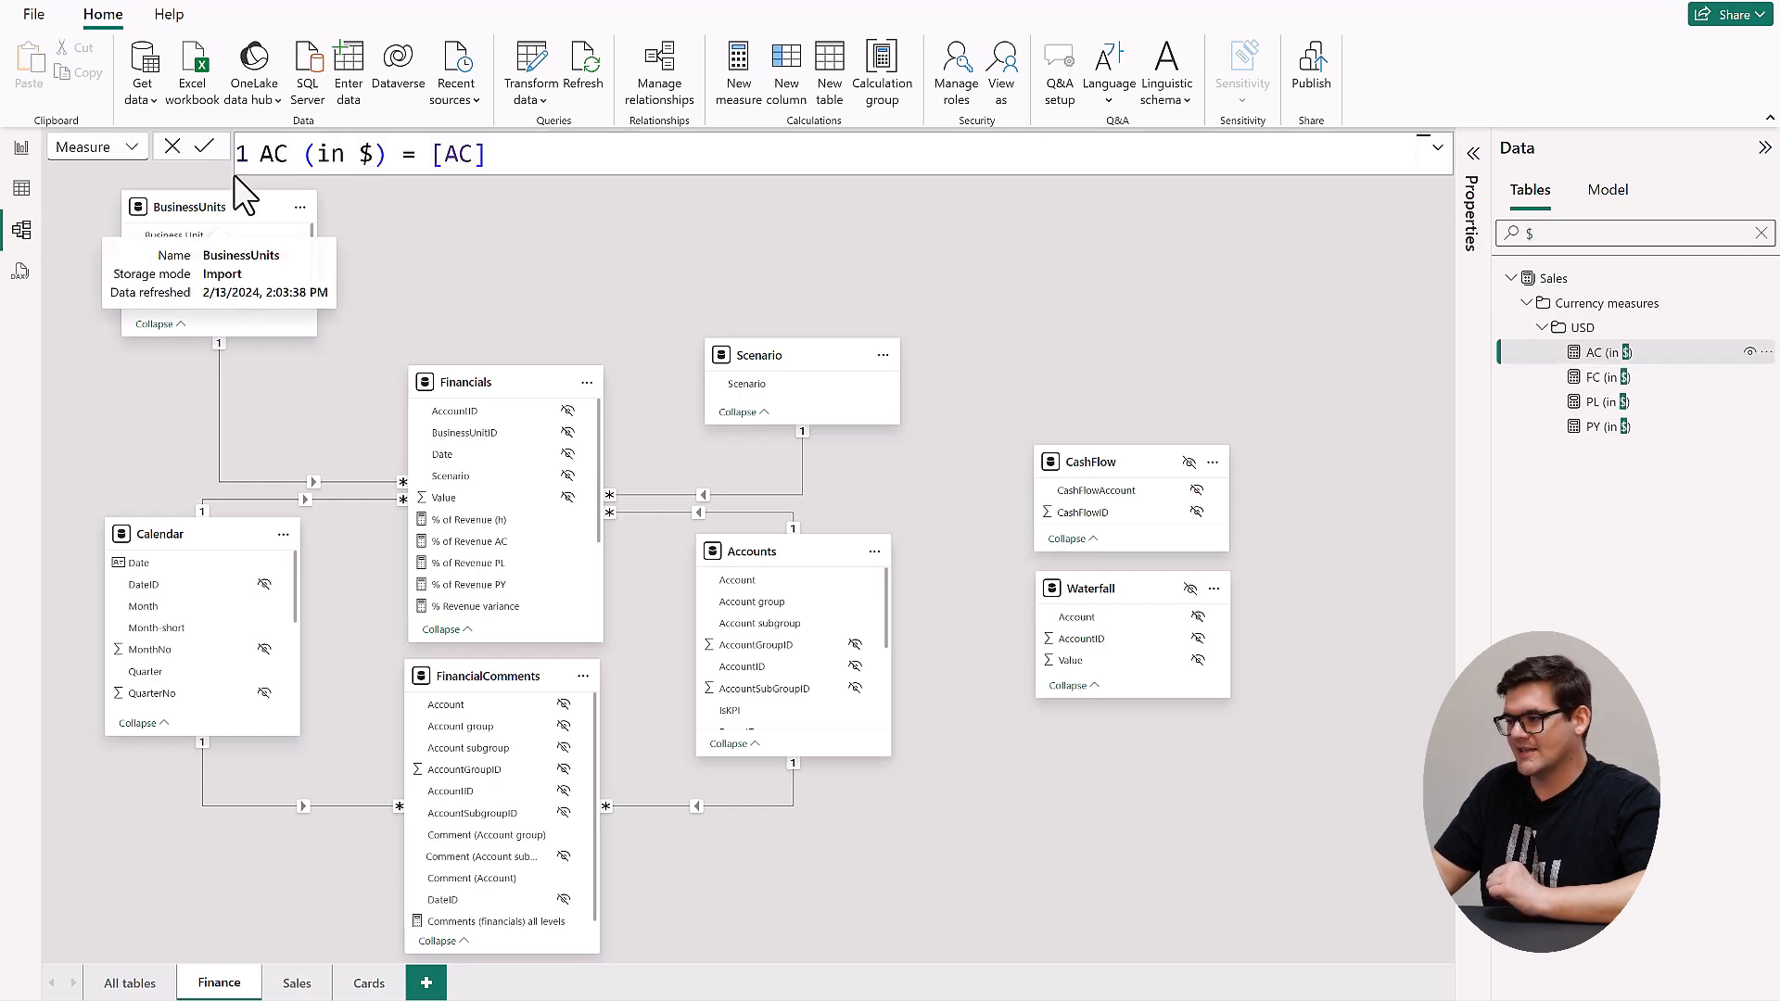